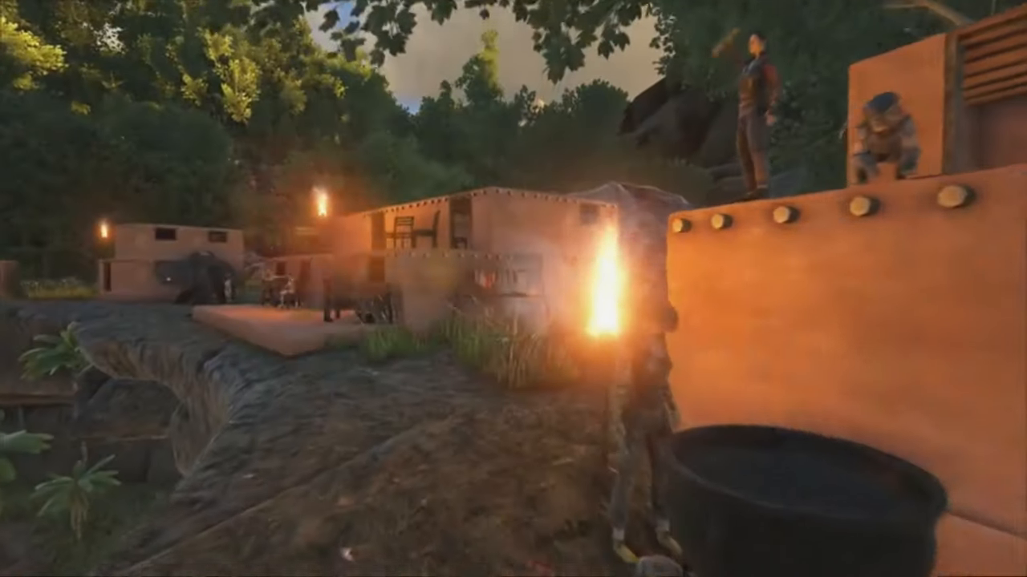
mouse_move(513, 289)
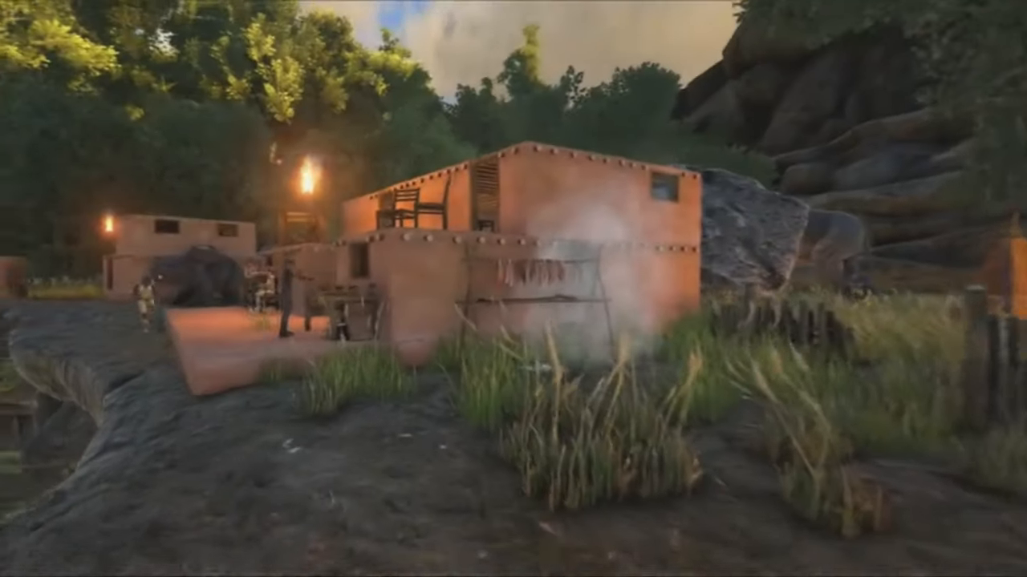
mouse_move(514, 289)
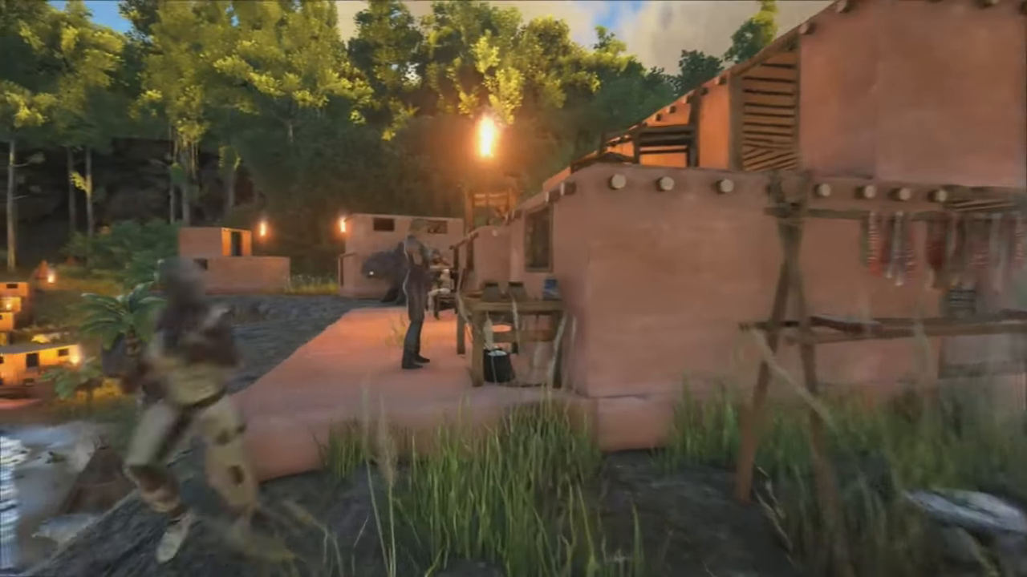
mouse_move(514, 289)
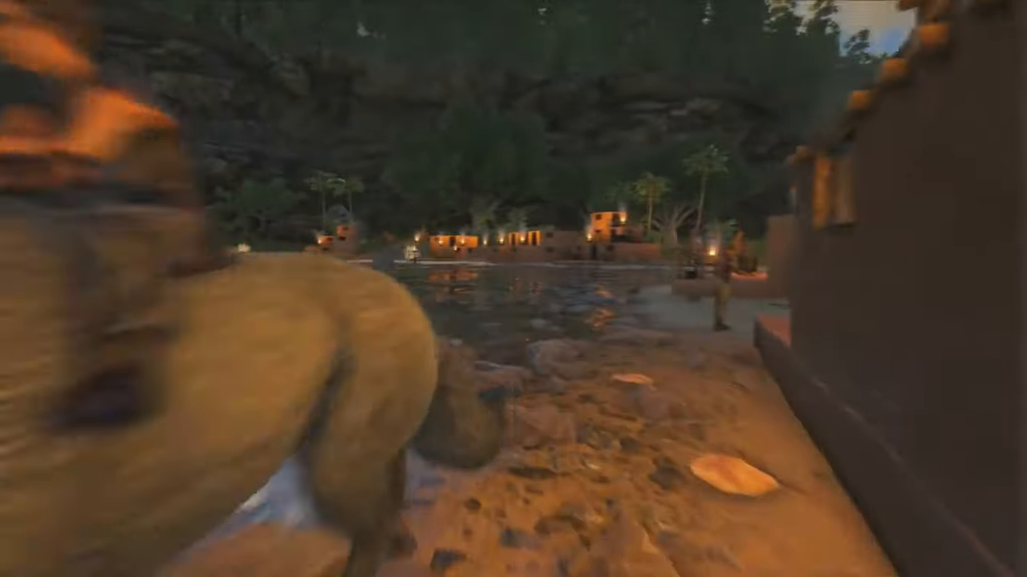
mouse_move(514, 289)
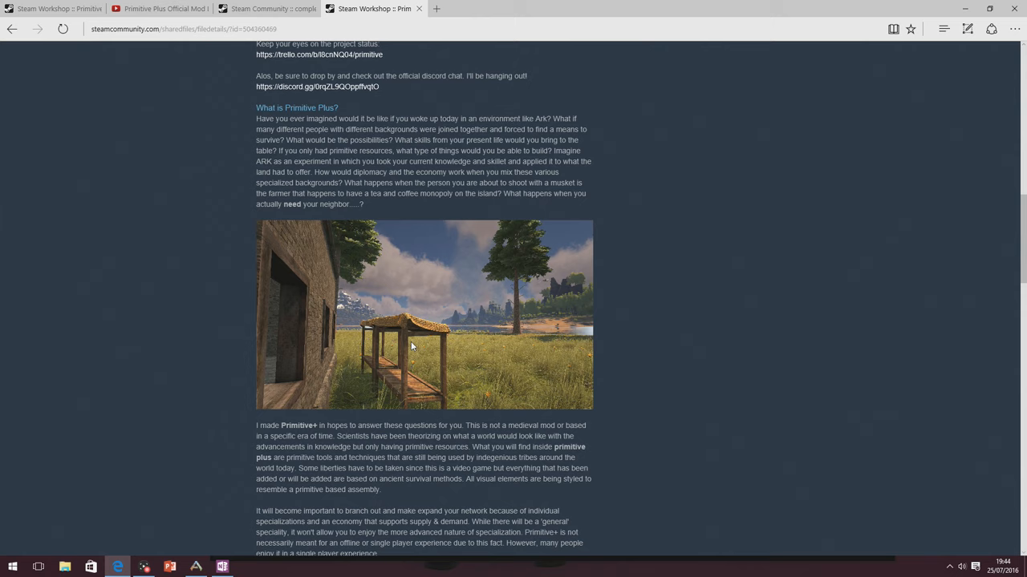
Scroll to the top of the Primitive Plus Official Workshop page to reach the Created By section.
scroll(up, 3)
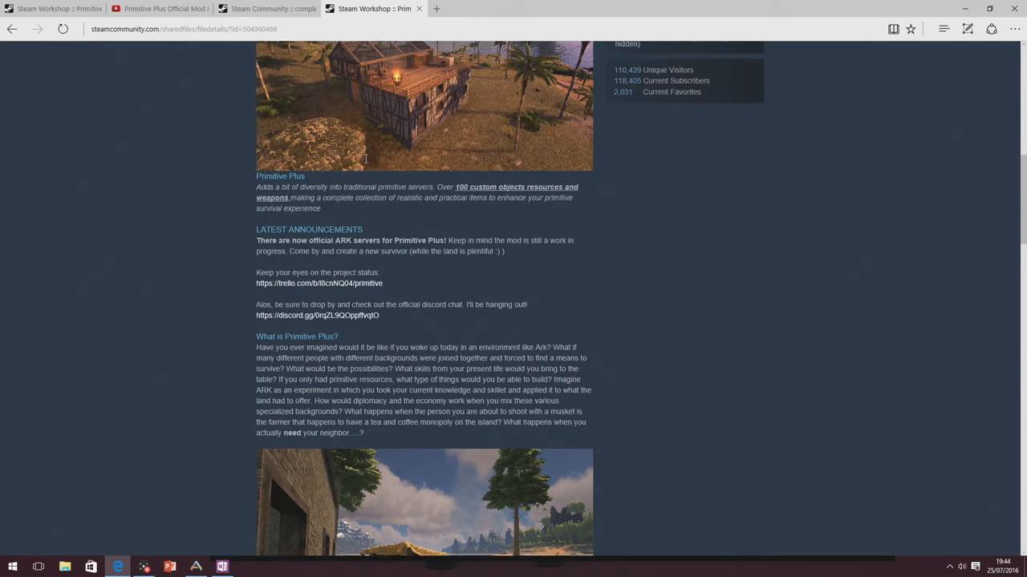
scroll(up, 3)
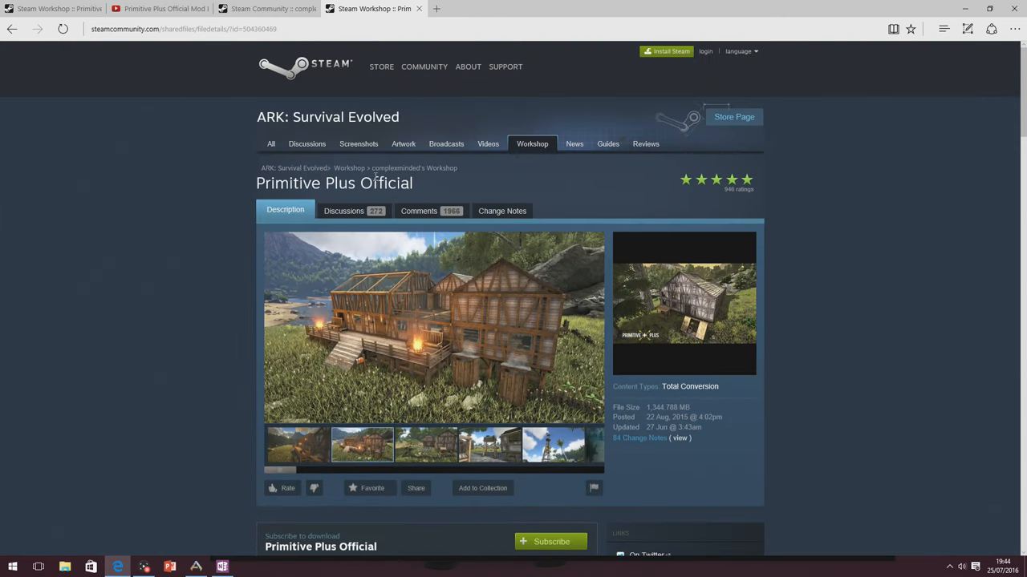
scroll(down, 3)
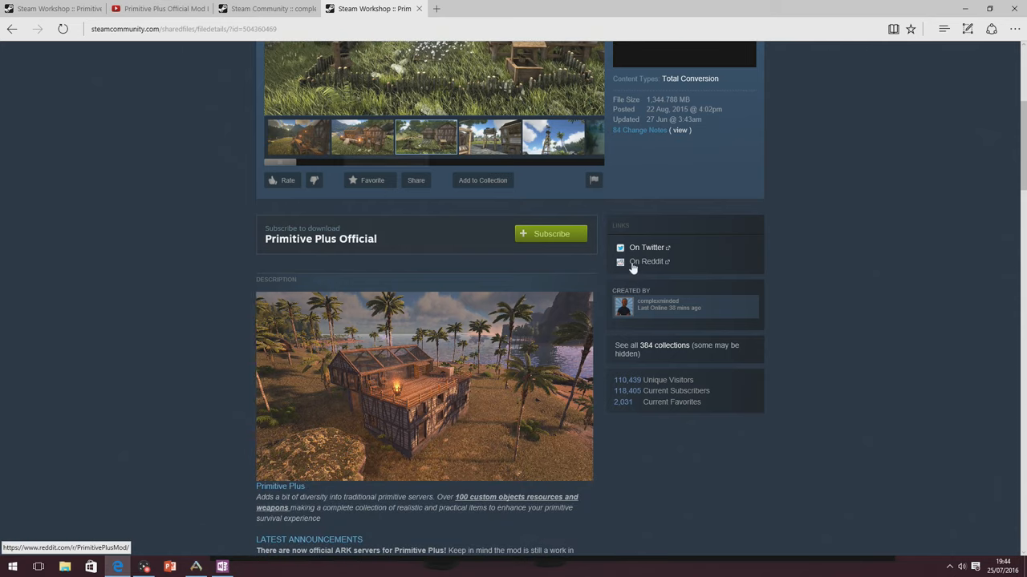
mouse_move(658, 308)
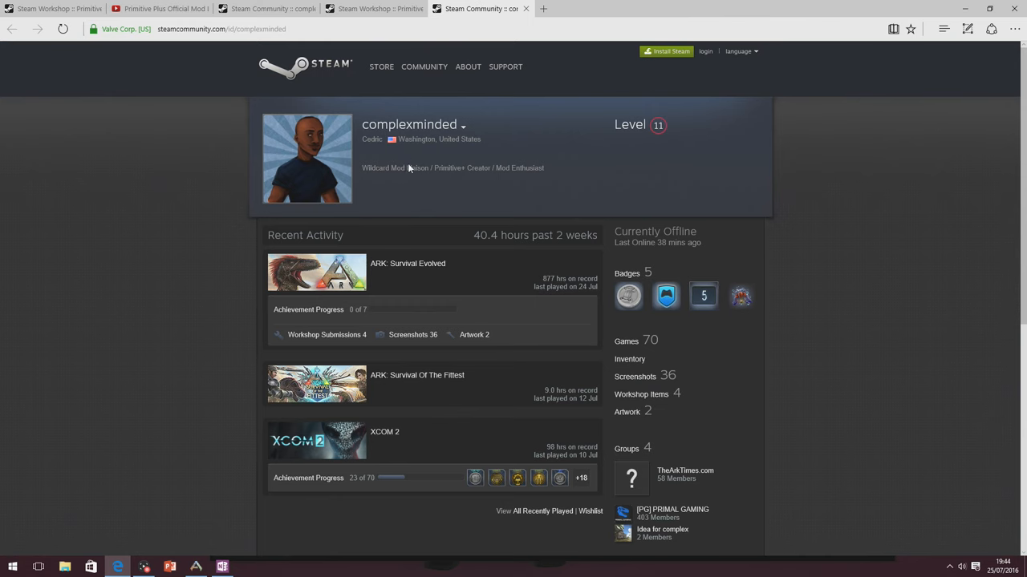
mouse_move(391, 168)
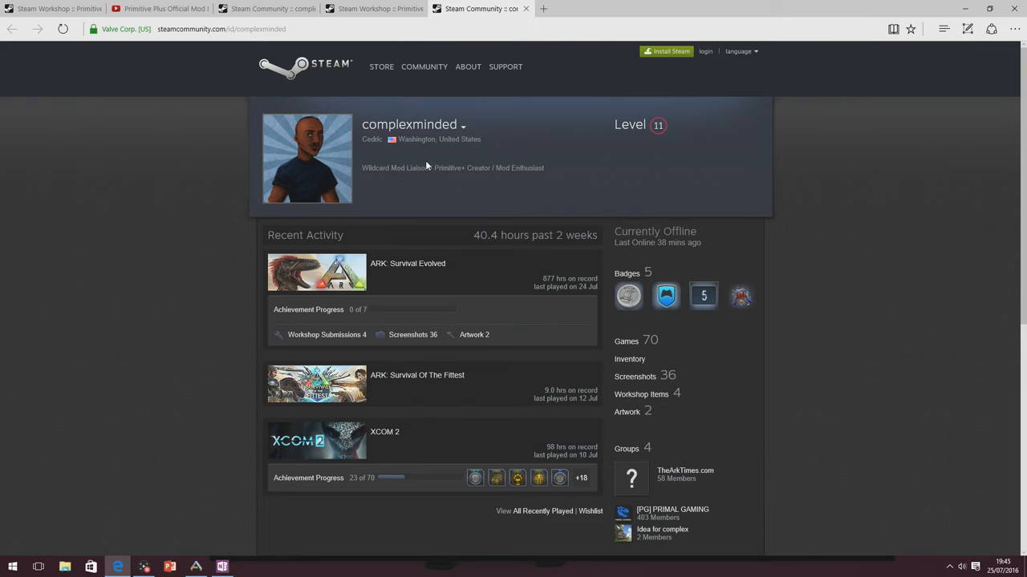
Switch back to the Workshop tab and read down to Planned Specializations and Current Additions.
click(372, 10)
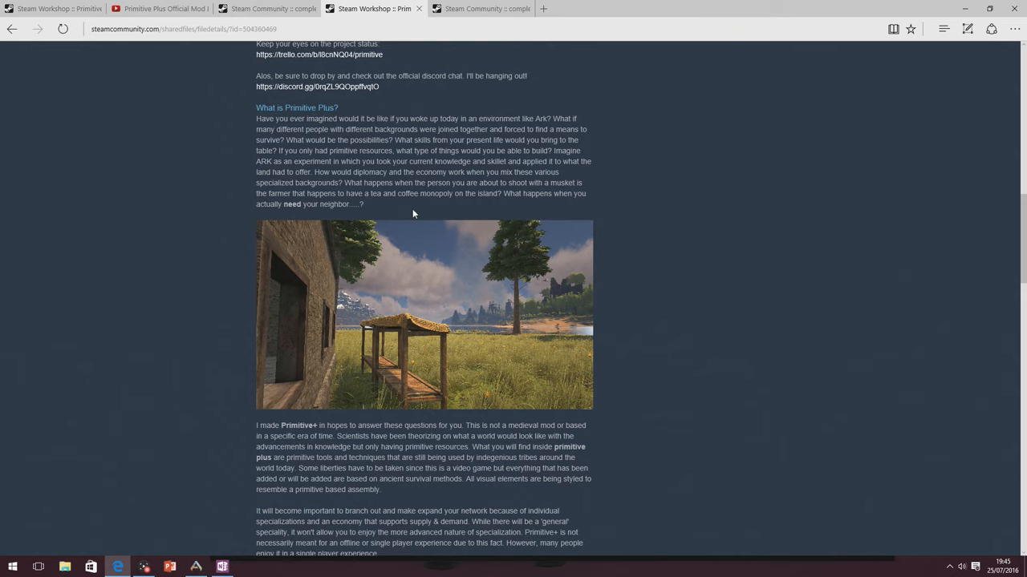
mouse_move(401, 150)
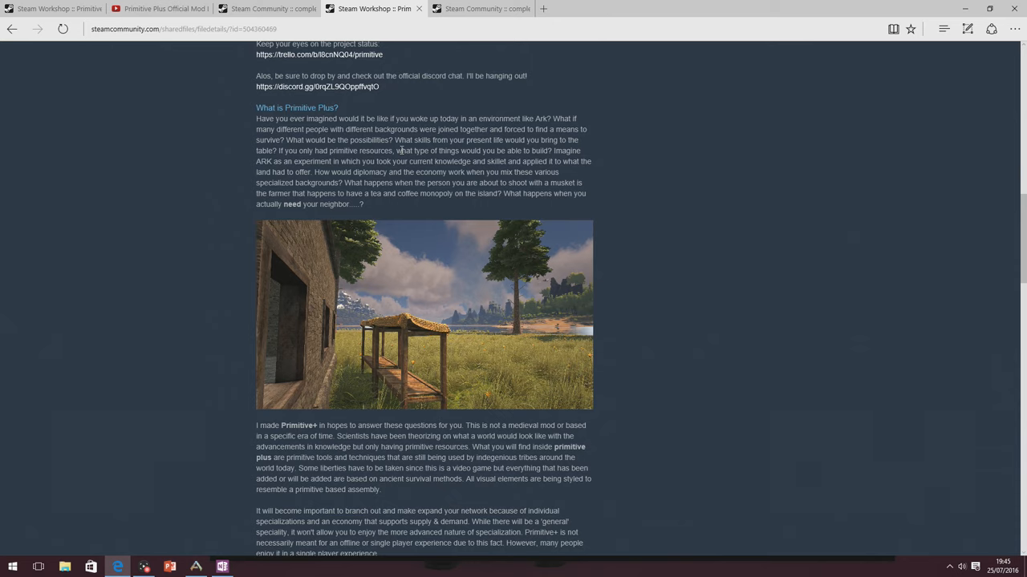
scroll(down, 3)
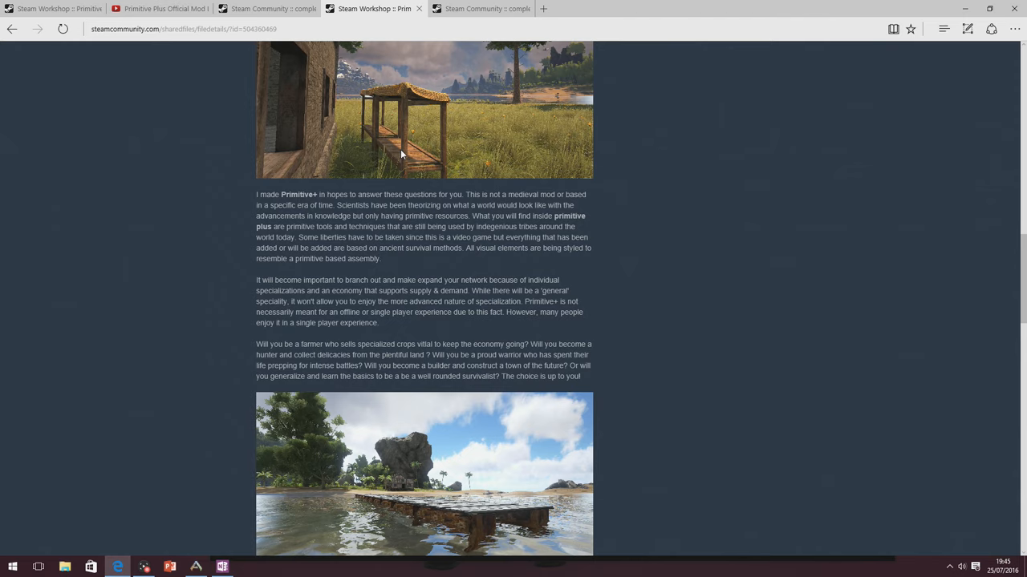
scroll(down, 3)
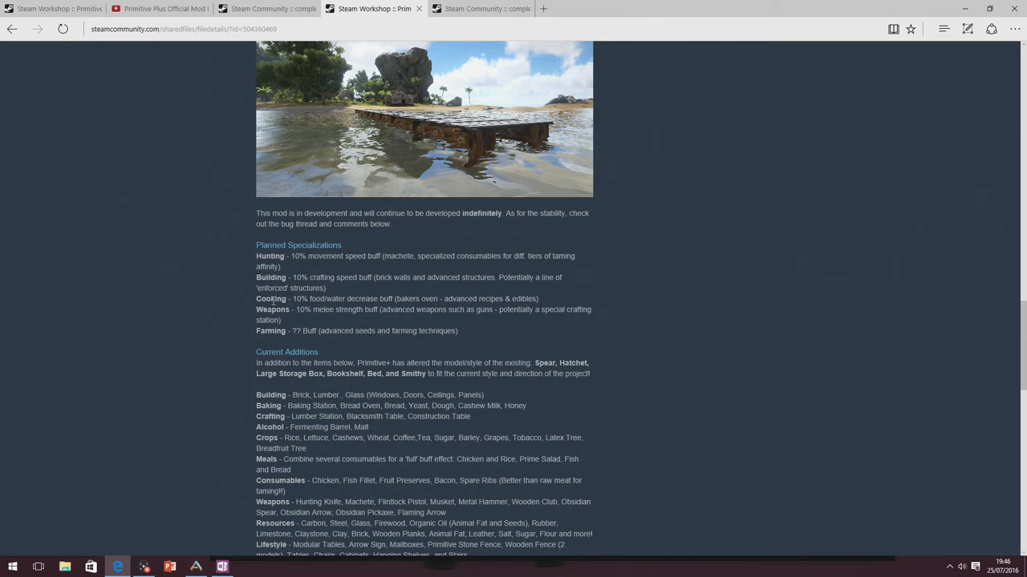
mouse_move(286, 324)
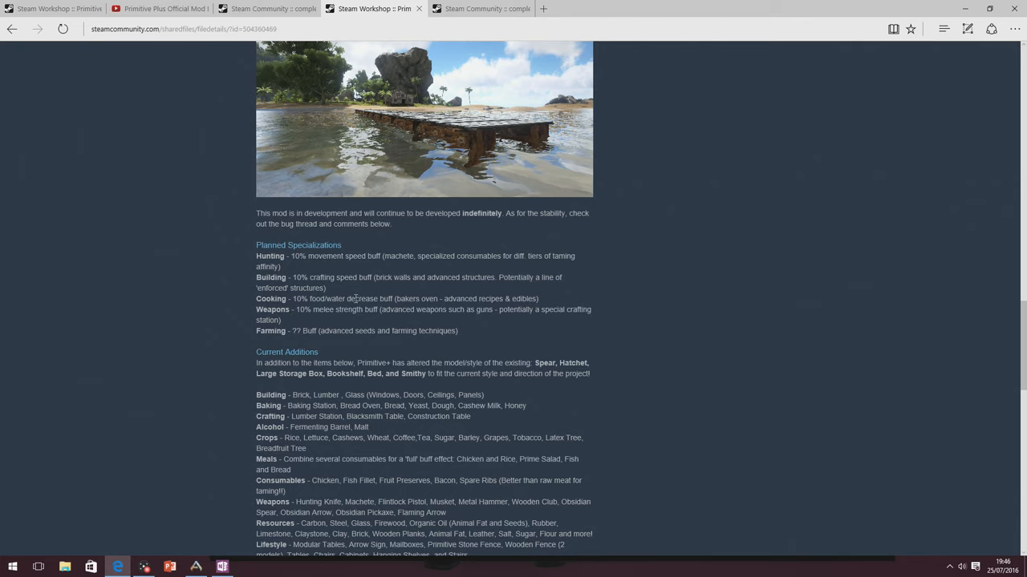
mouse_move(344, 330)
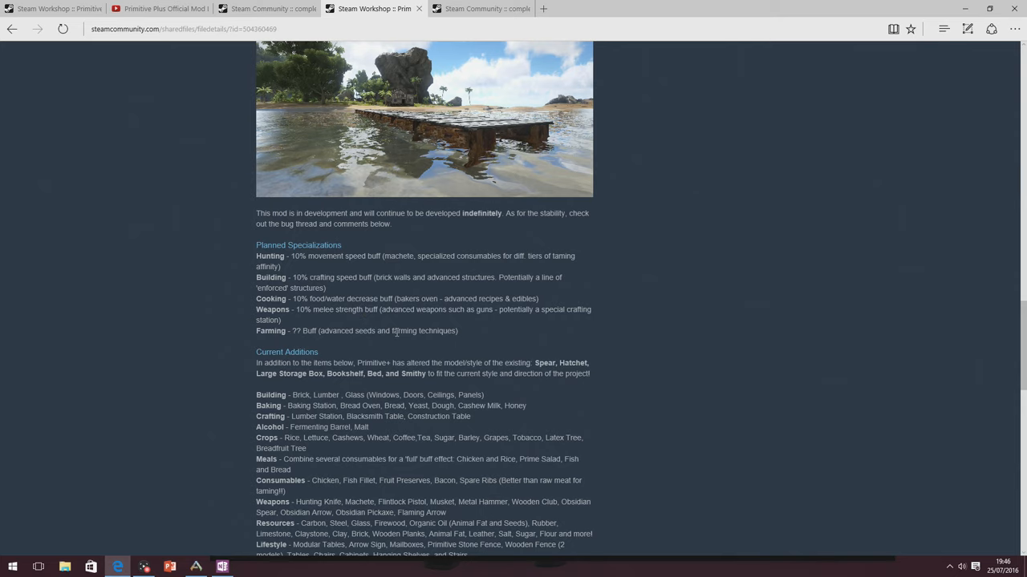
mouse_move(485, 265)
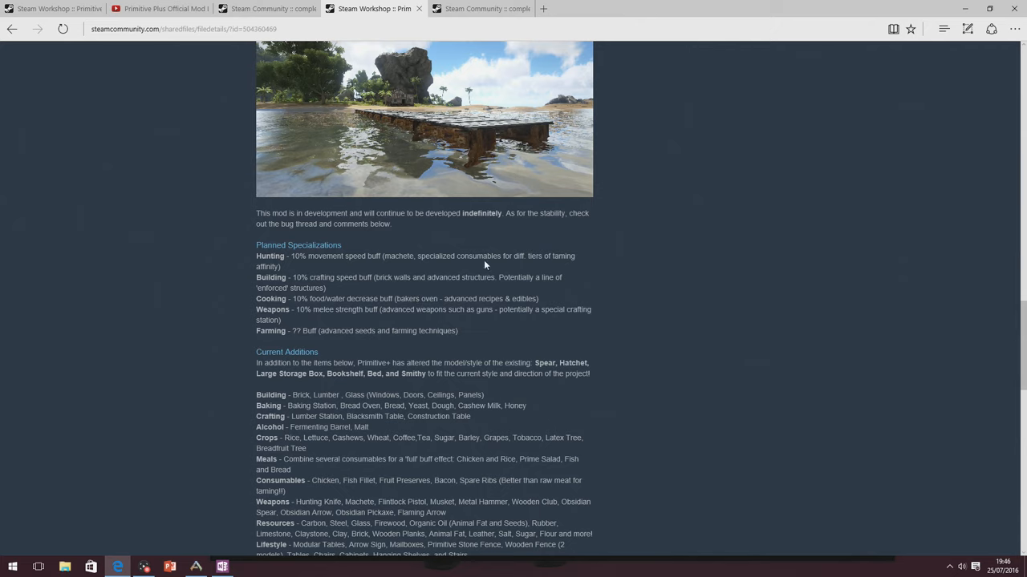
mouse_move(449, 301)
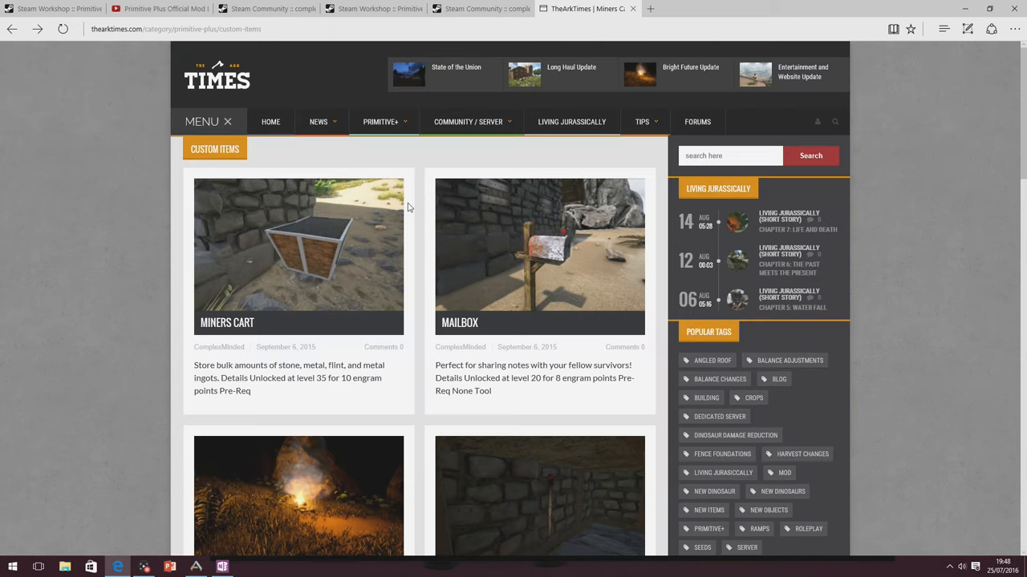
Scroll the Custom Items page down to the Bonfire and Wall Torch entries.
scroll(down, 3)
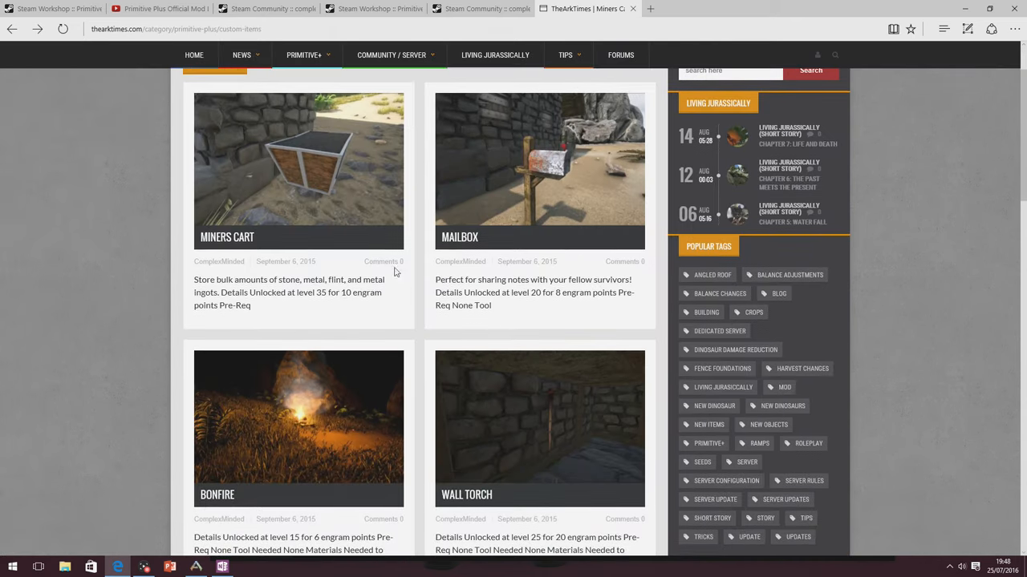
mouse_move(255, 237)
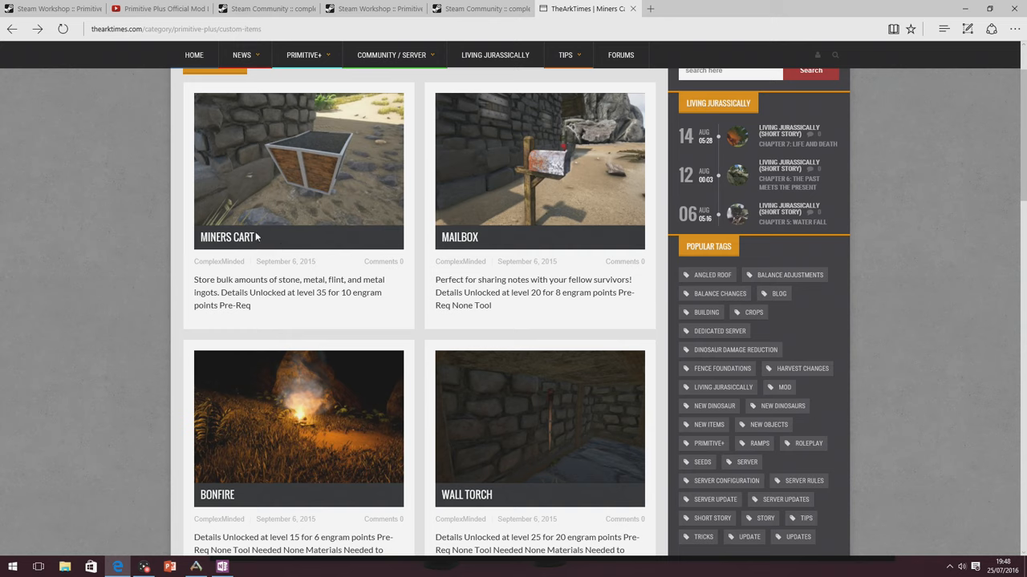
mouse_move(282, 231)
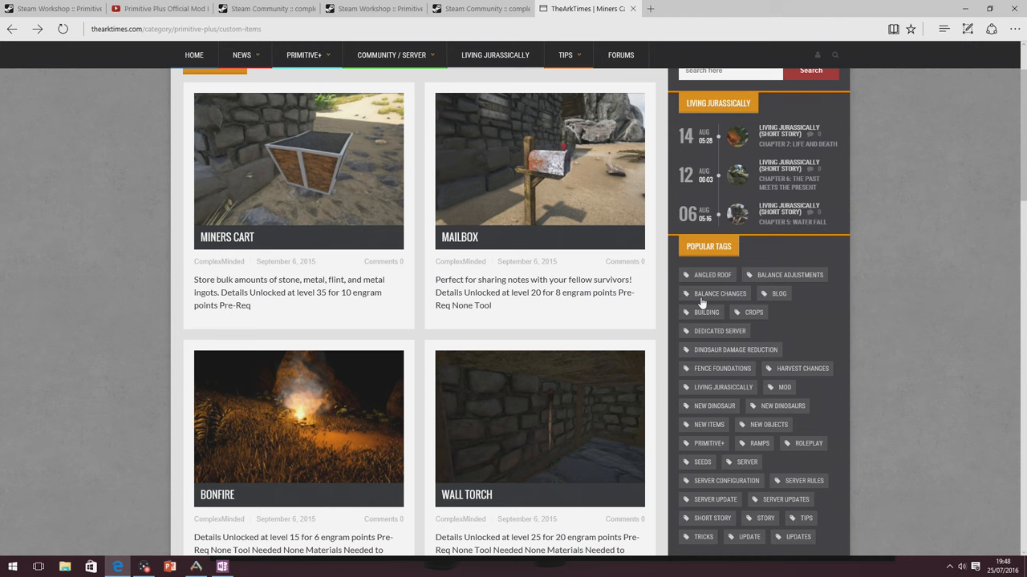
mouse_move(494, 54)
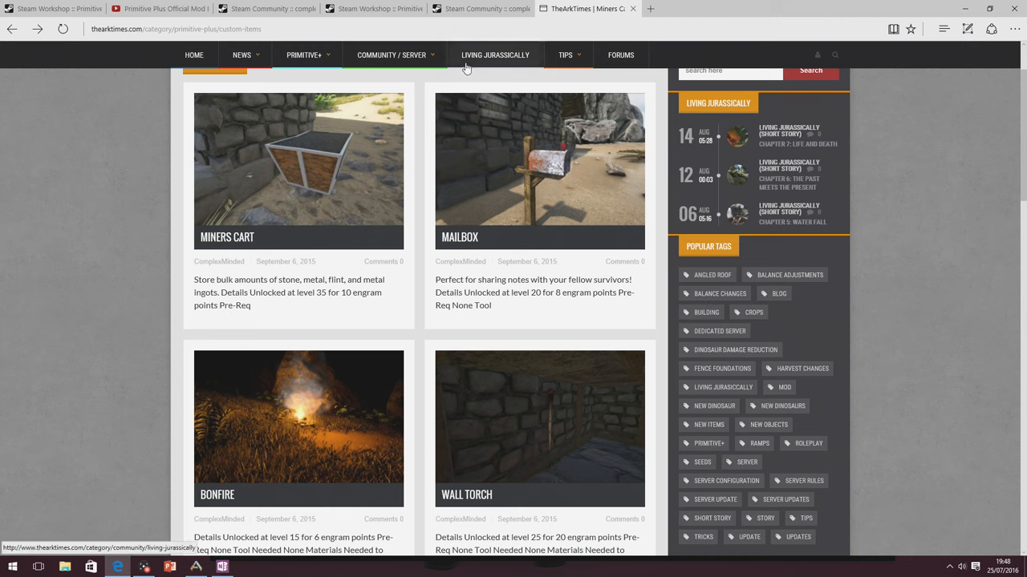
mouse_move(441, 90)
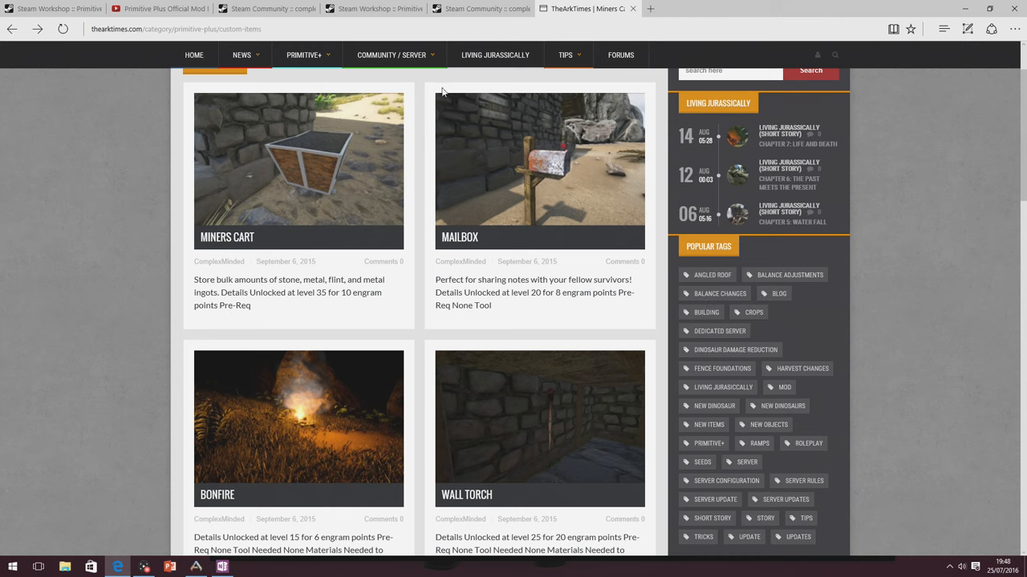
mouse_move(558, 175)
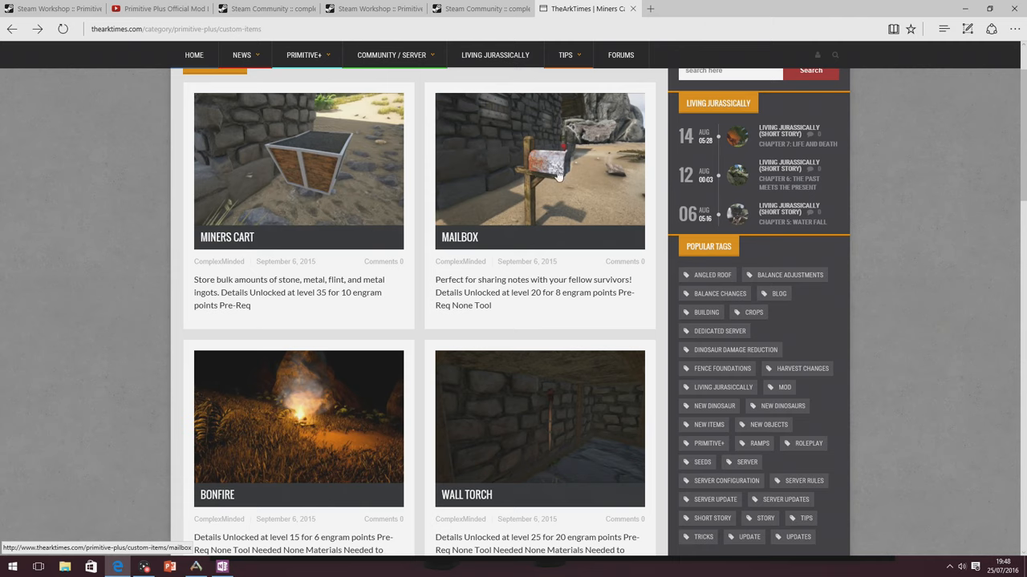
mouse_move(523, 193)
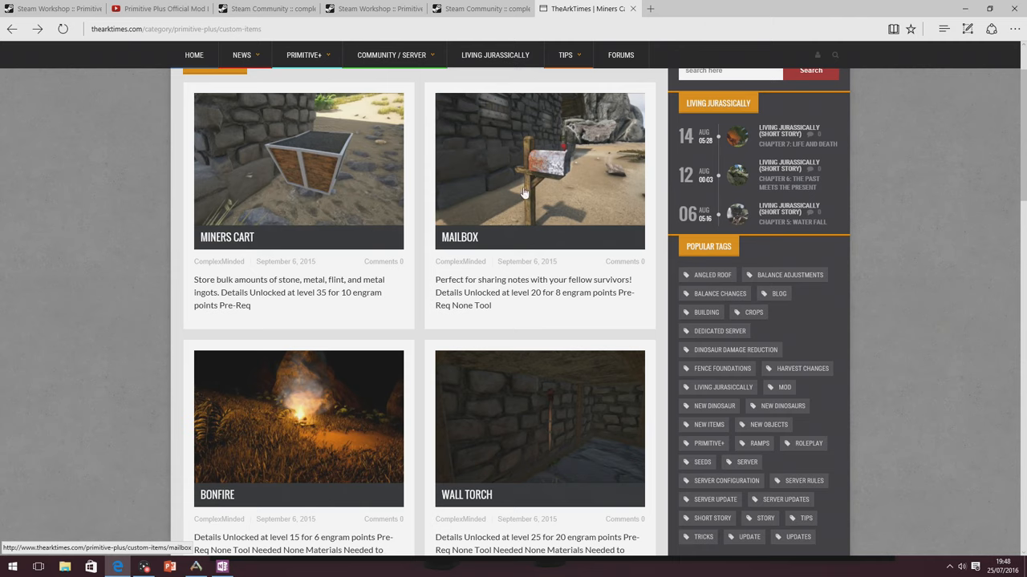
mouse_move(564, 202)
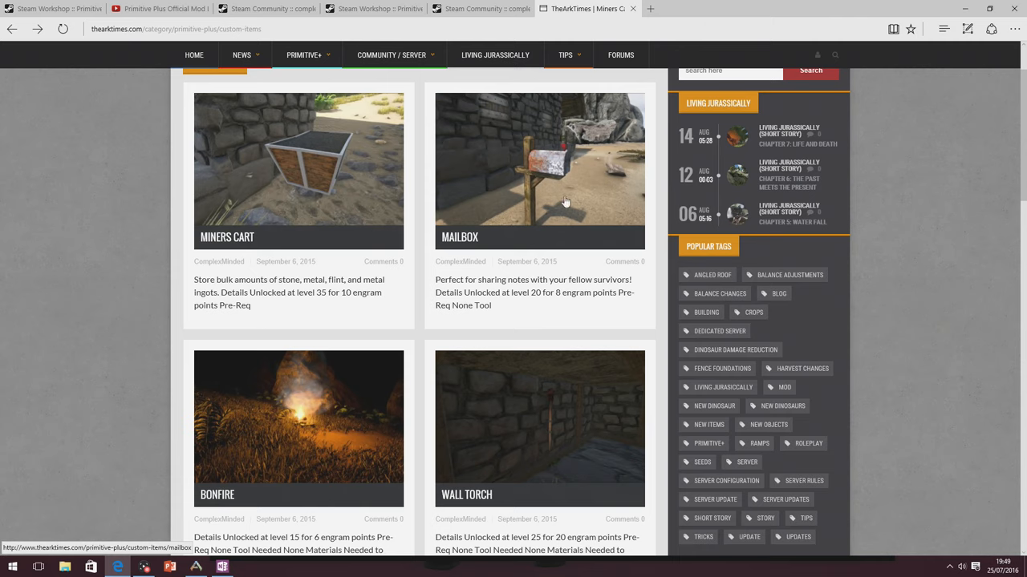
Scroll through page 1 of custom items down to Sugar Press, Blacksmith Table and Preserving Hut.
scroll(down, 3)
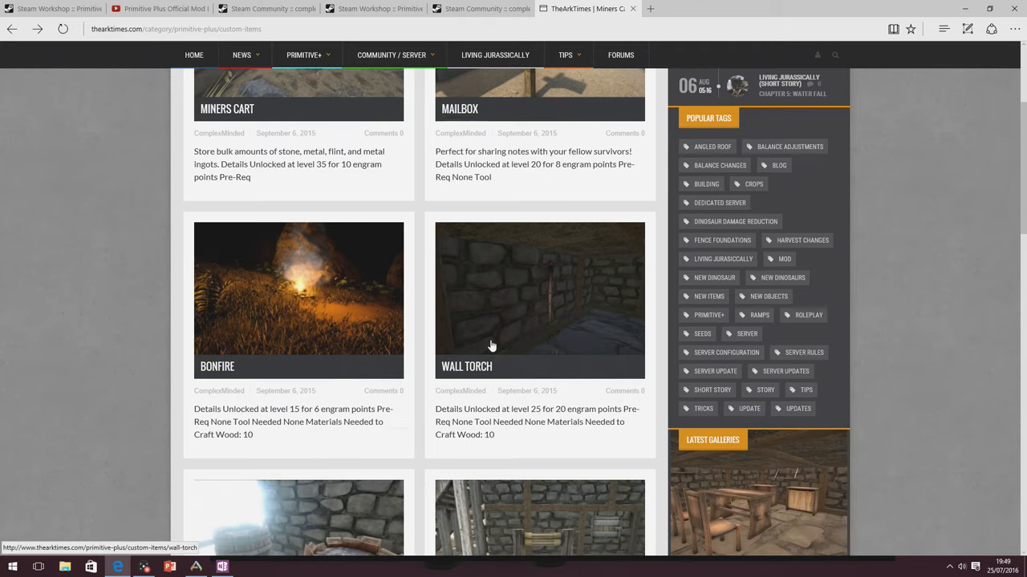
scroll(down, 3)
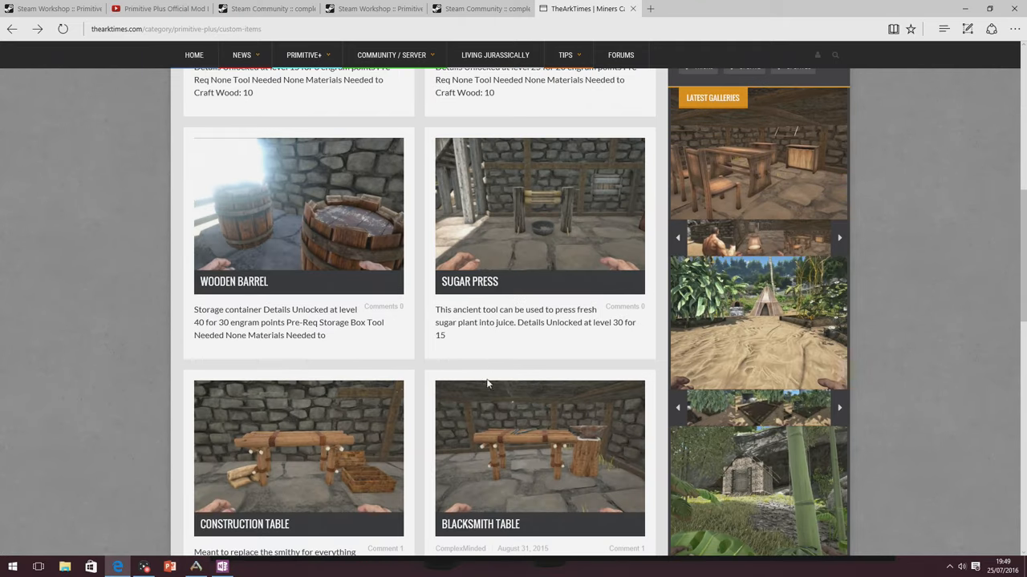
scroll(down, 3)
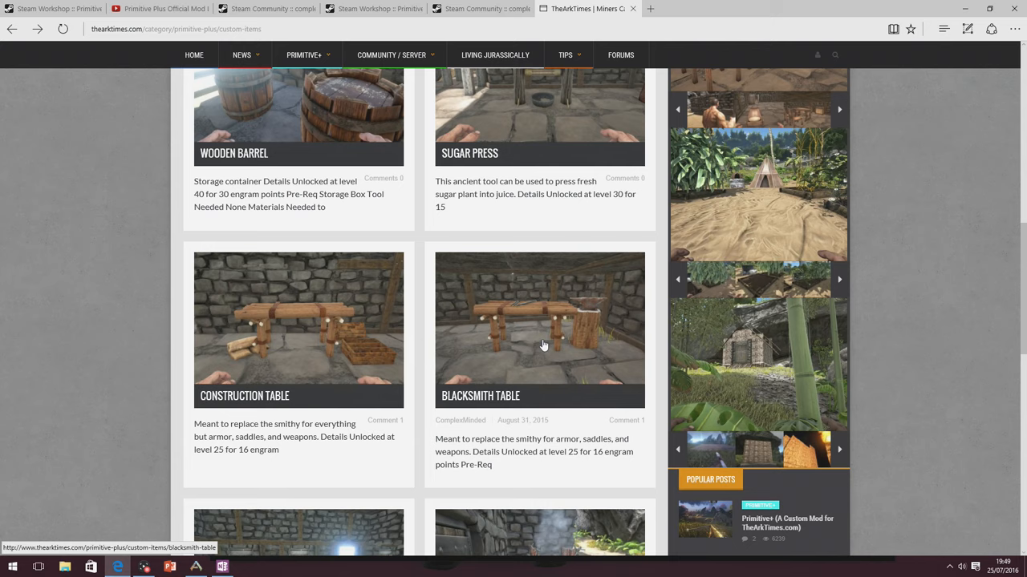
mouse_move(539, 366)
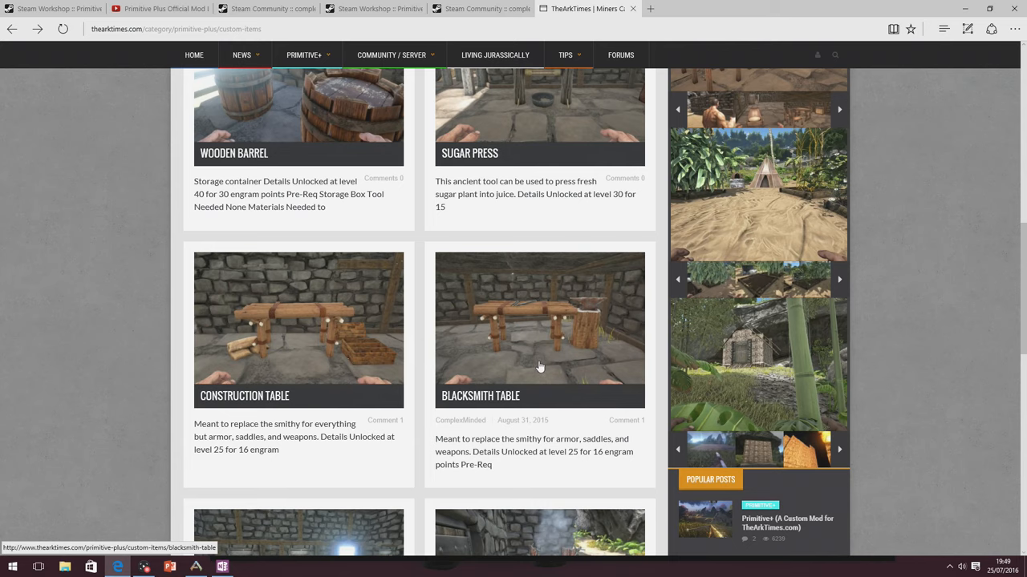
scroll(down, 3)
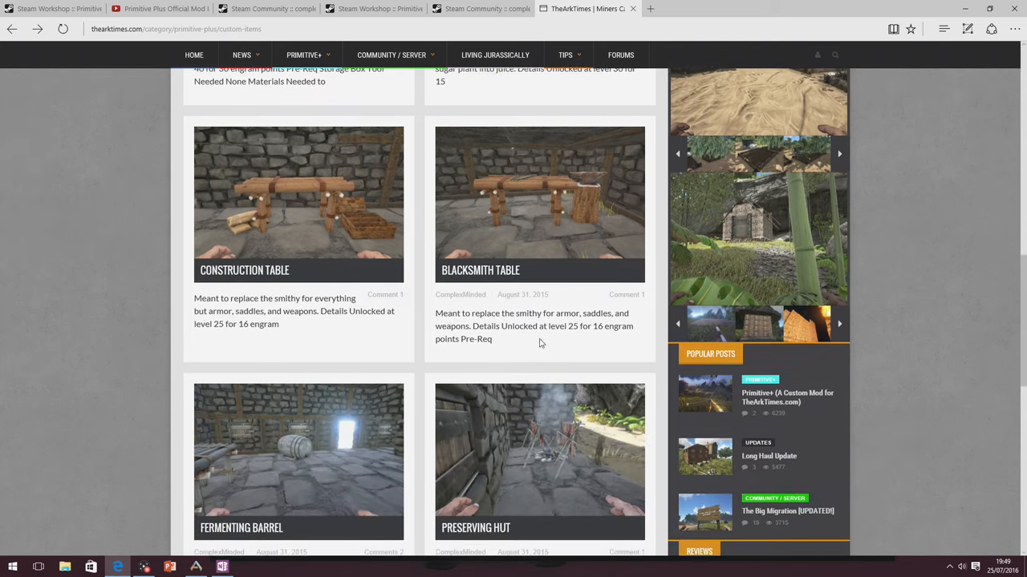
scroll(down, 3)
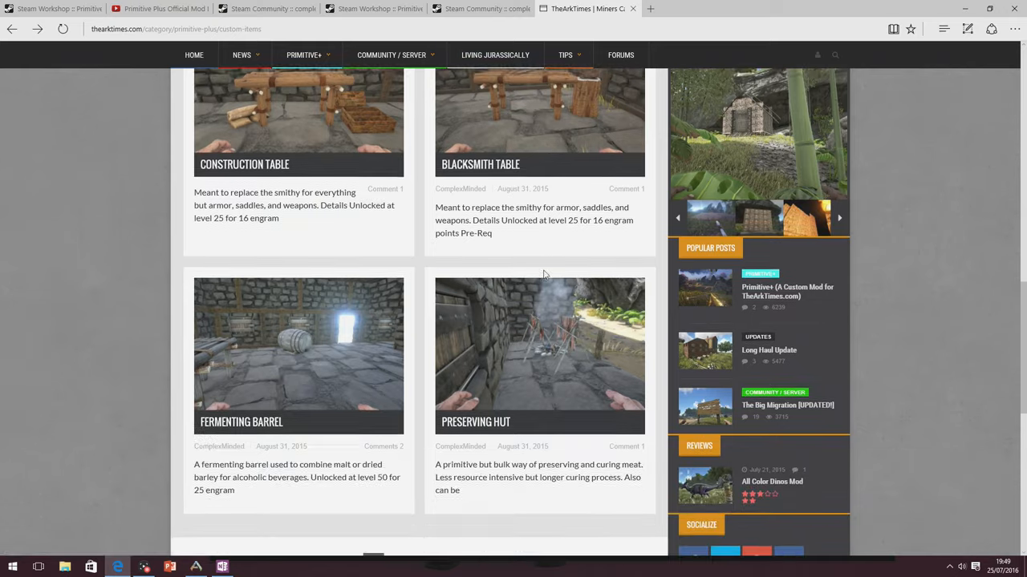
scroll(down, 3)
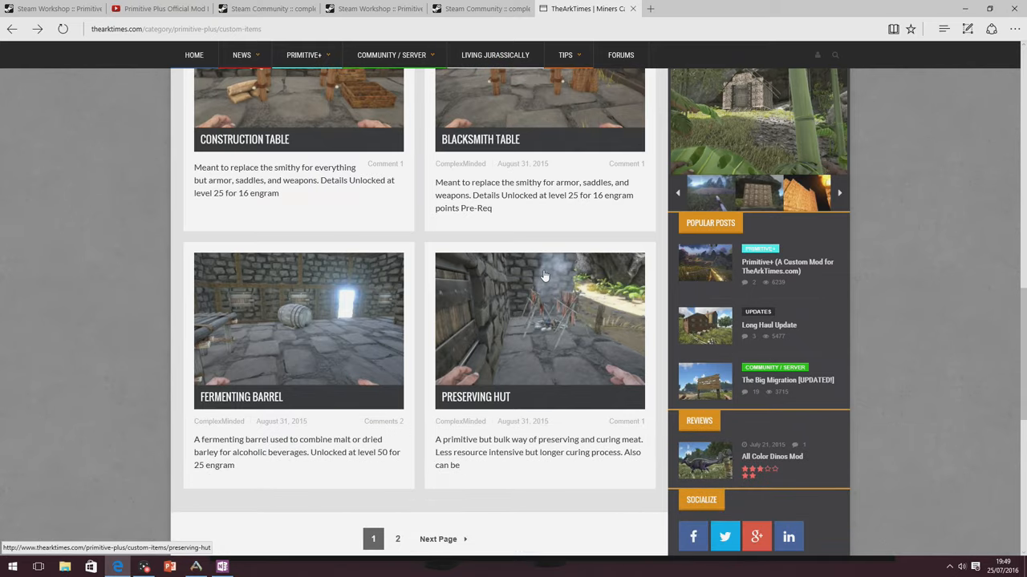
scroll(up, 3)
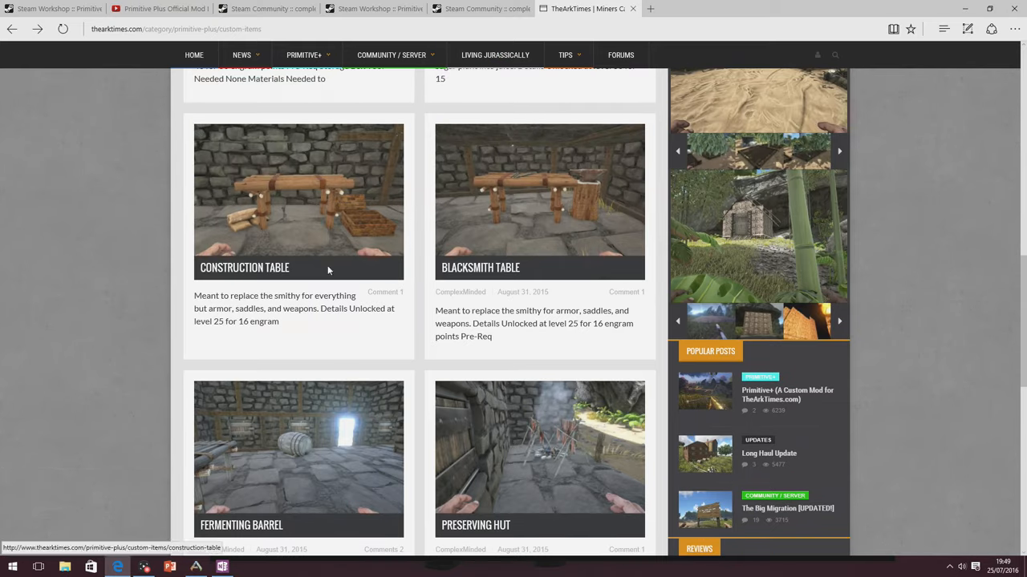
mouse_move(337, 300)
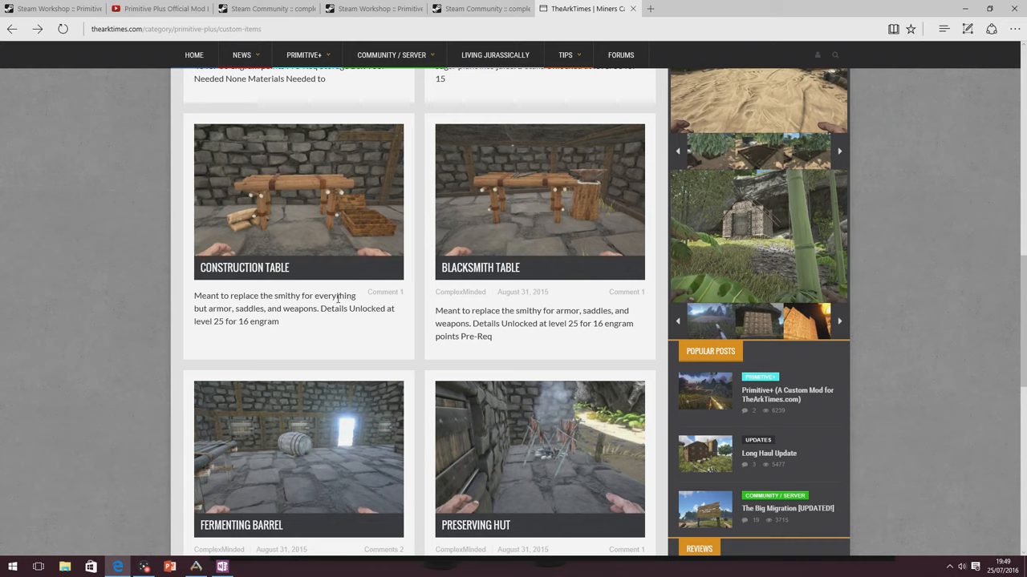
mouse_move(345, 244)
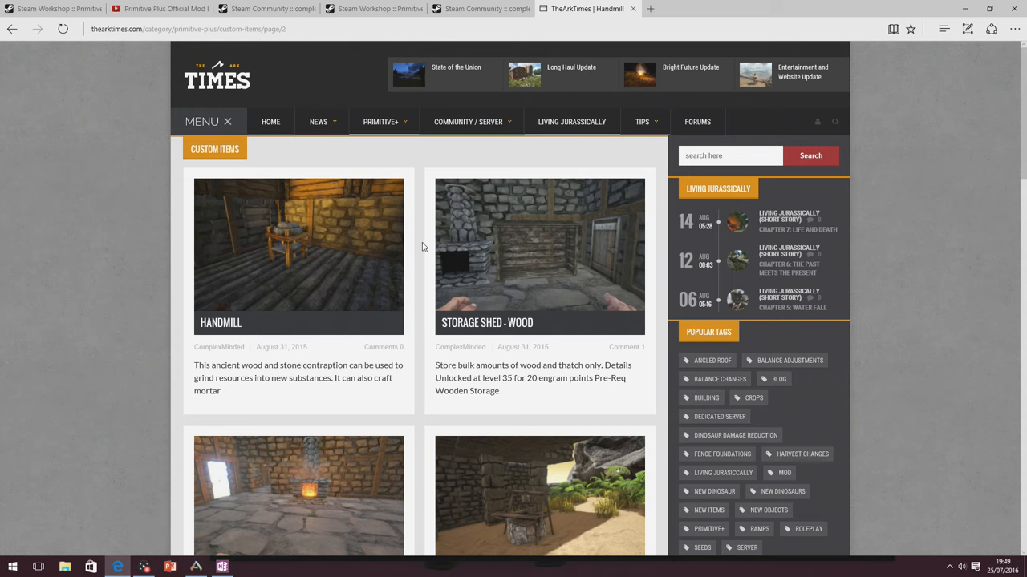
Scroll down page 2 of custom items past the Handmill and Storage Shed entries.
scroll(down, 3)
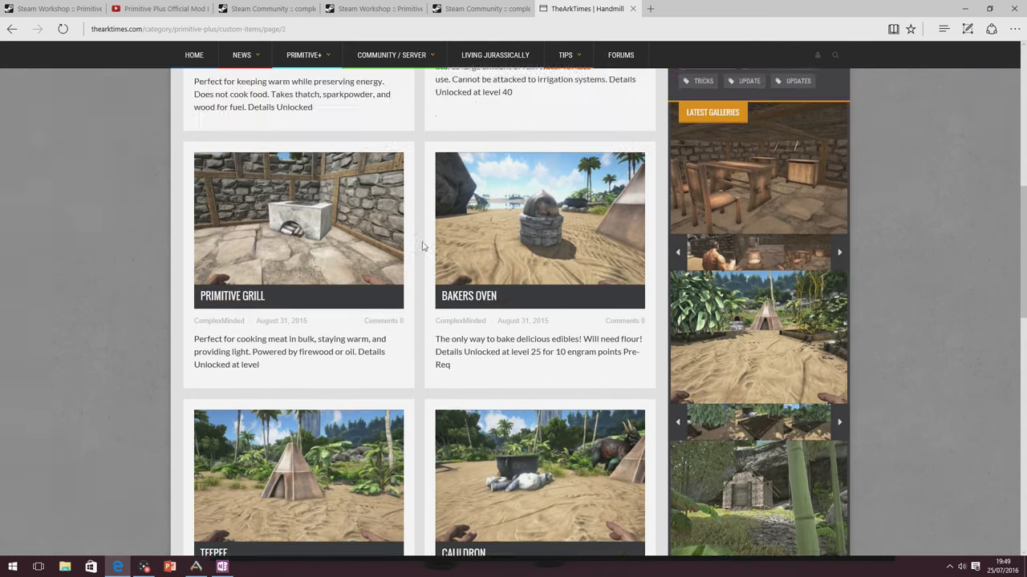
scroll(down, 3)
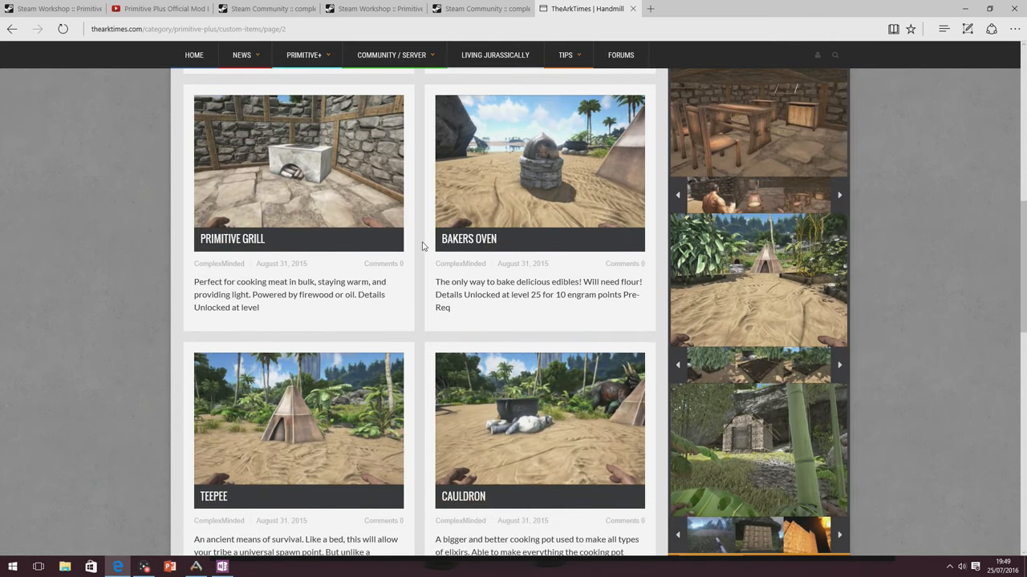
scroll(down, 3)
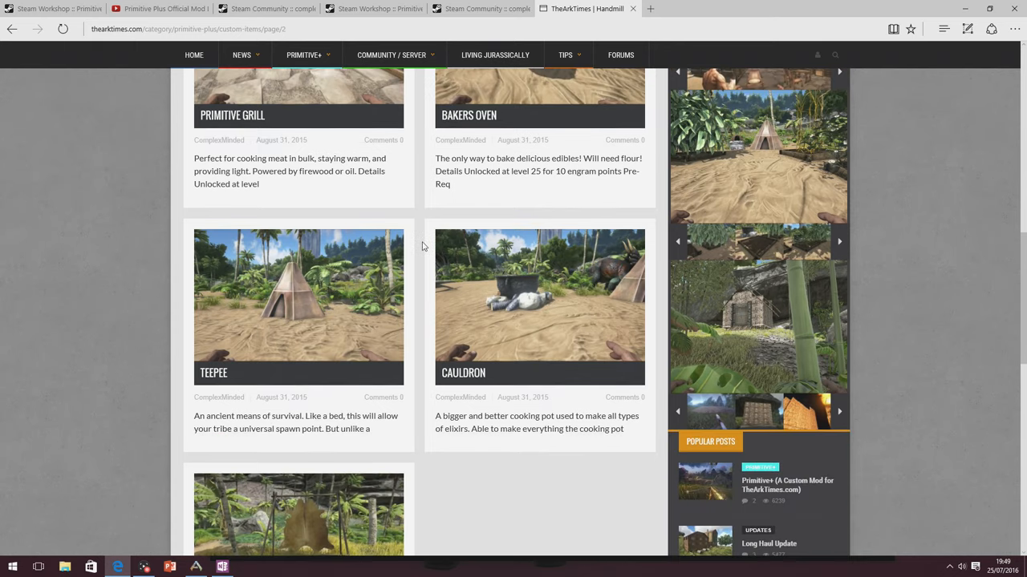
scroll(down, 3)
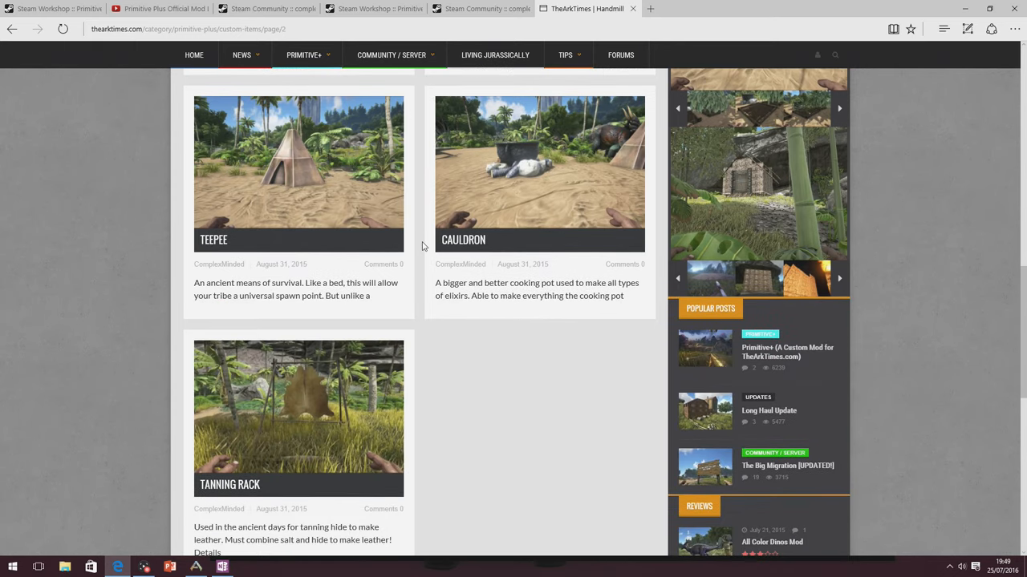
scroll(up, 3)
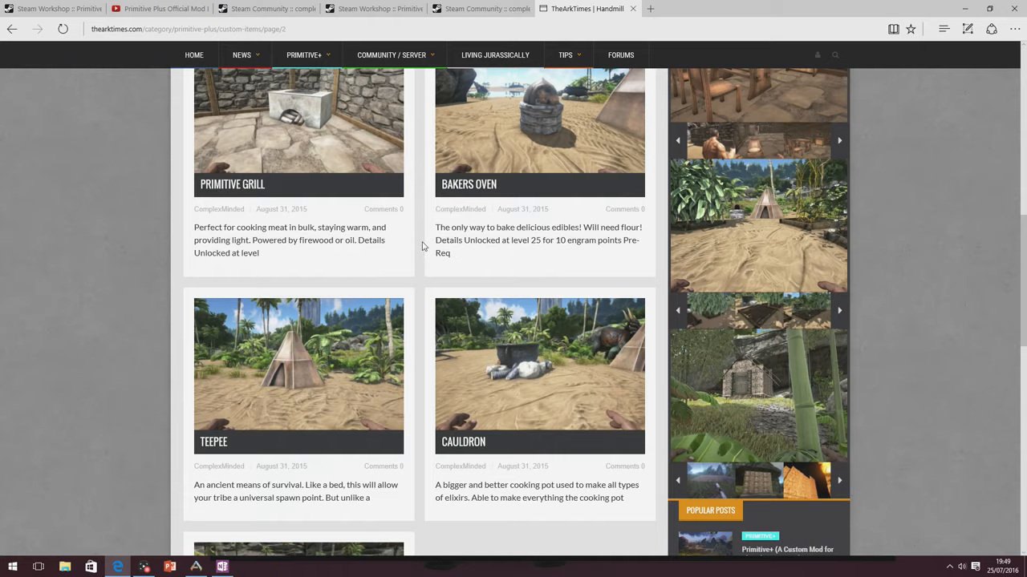
scroll(down, 3)
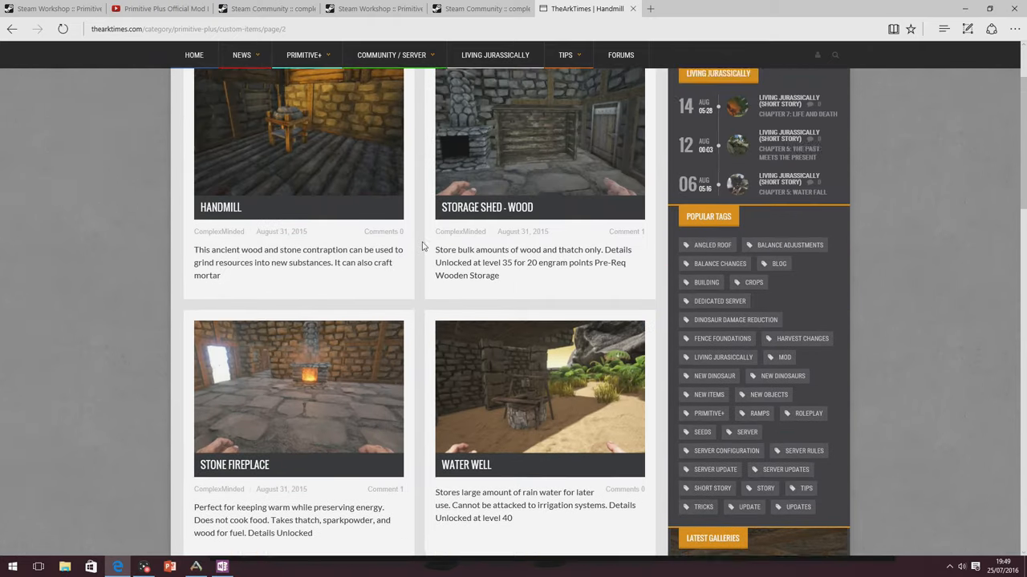
Continue to the last custom items: Teepee, Cauldron and Tanning Rack.
scroll(down, 3)
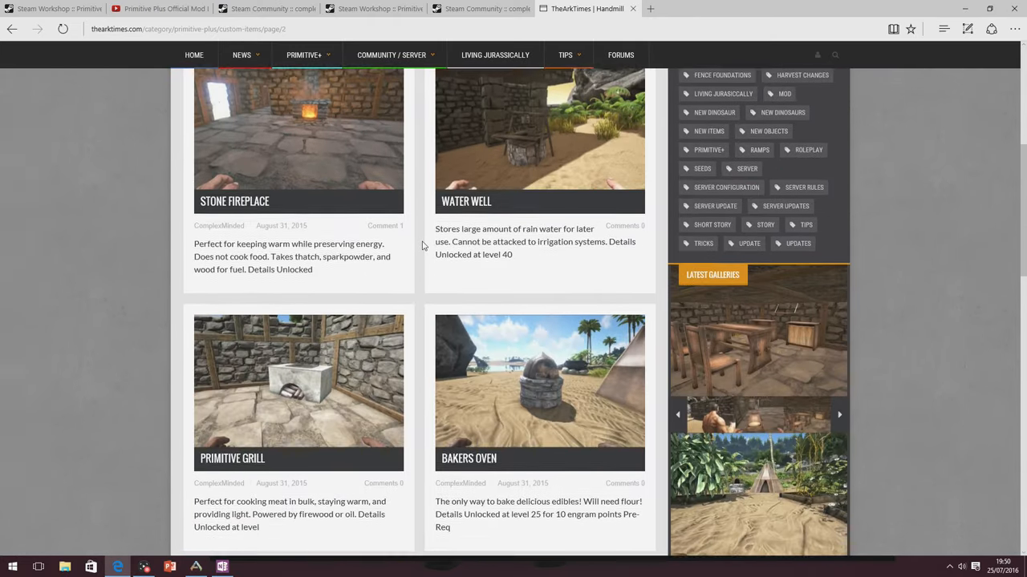
scroll(down, 3)
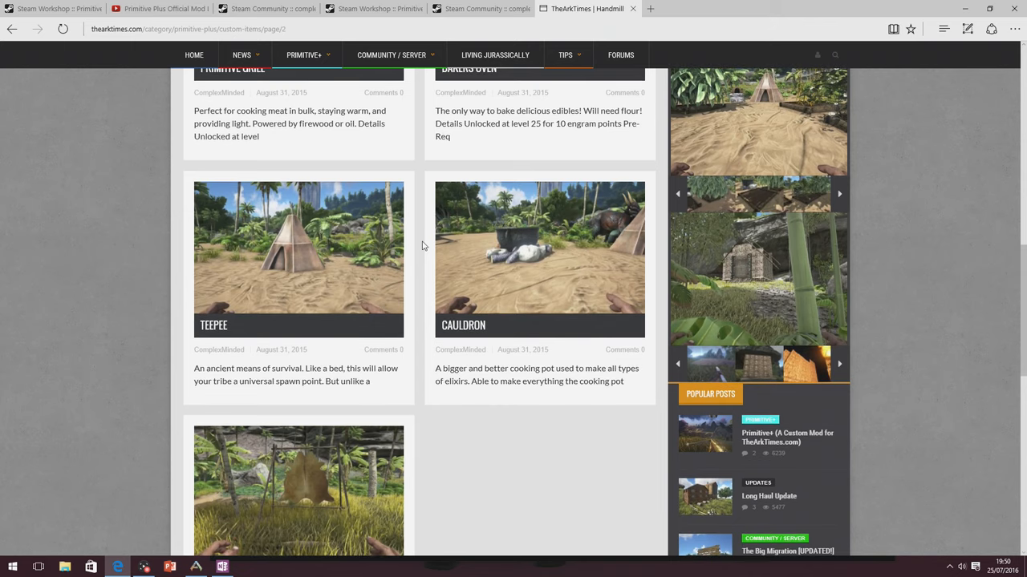
scroll(down, 3)
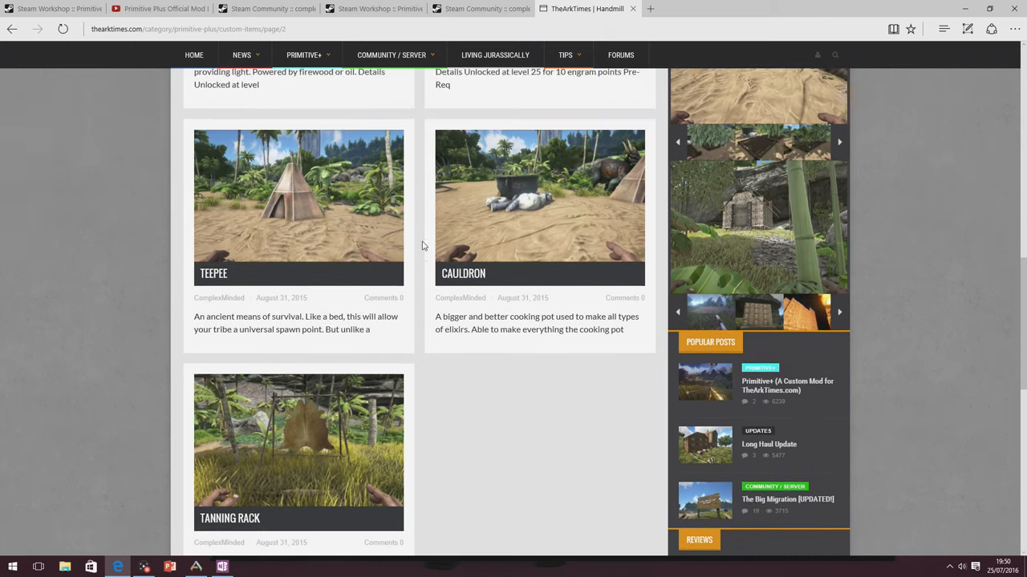
scroll(up, 3)
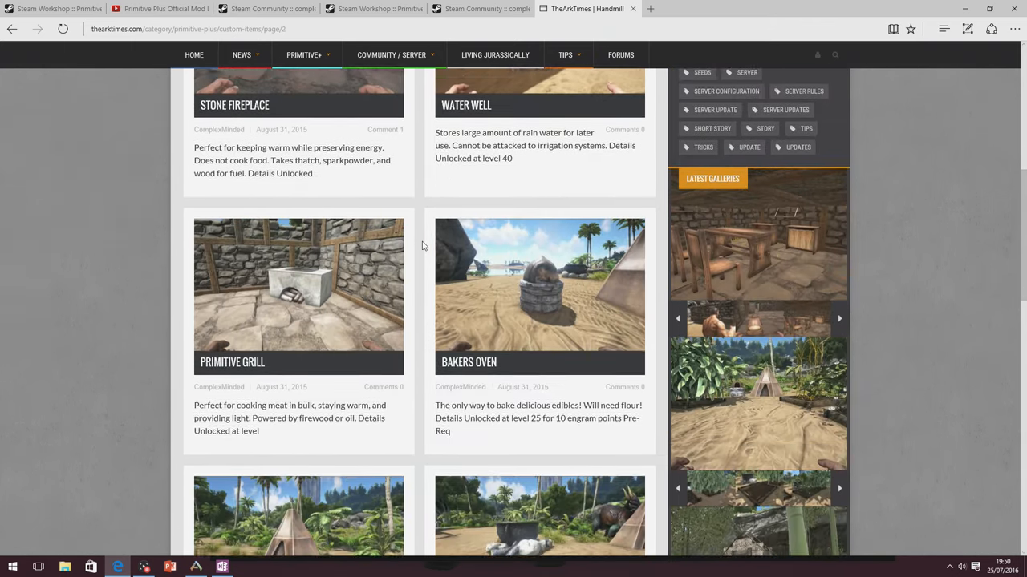
scroll(down, 3)
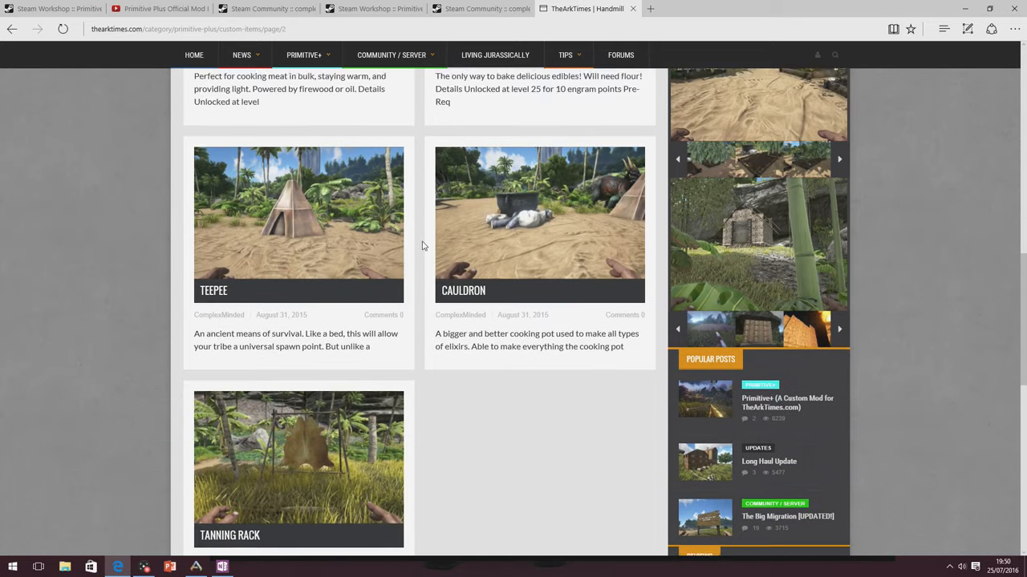
scroll(down, 3)
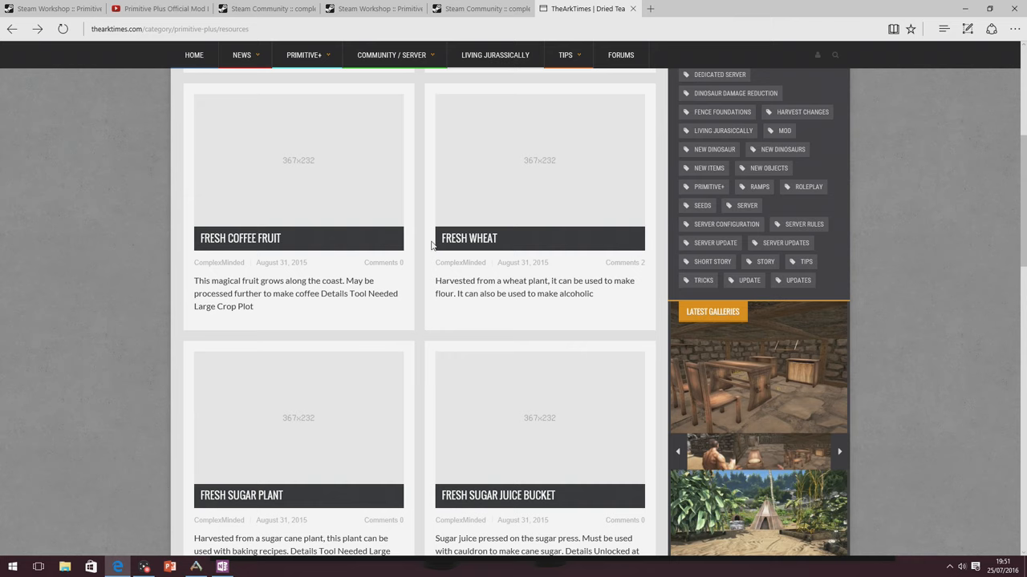
Look over the resources gallery (Coffee Fruit, Wheat, Sugar Plant), then go to the custom weapons gallery.
scroll(up, 3)
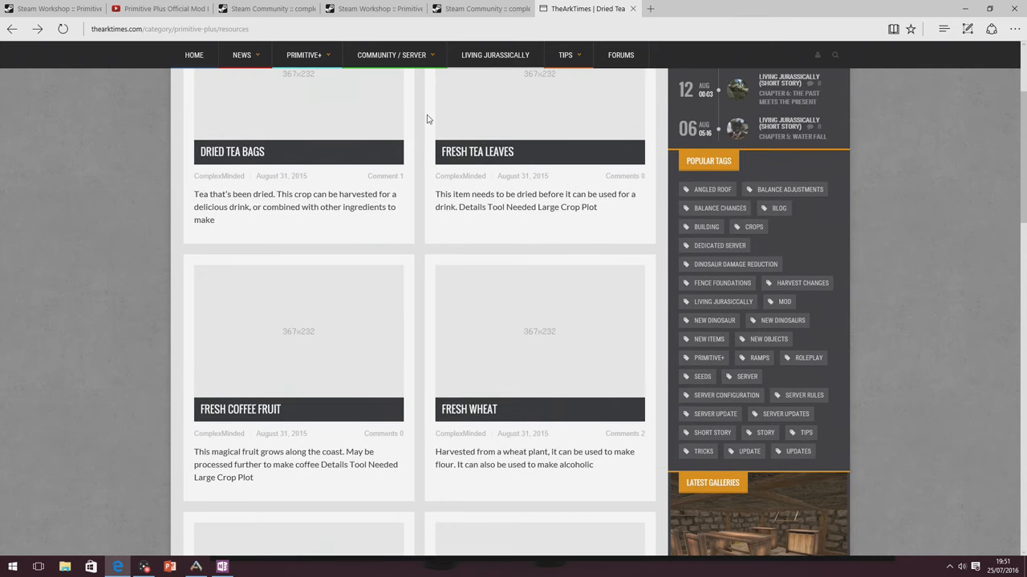
scroll(down, 3)
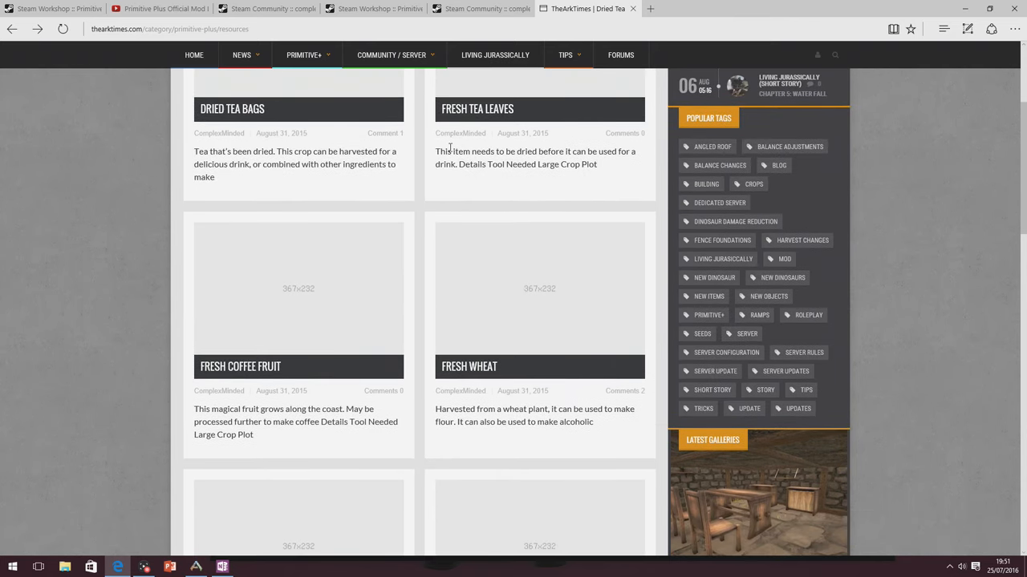
scroll(down, 3)
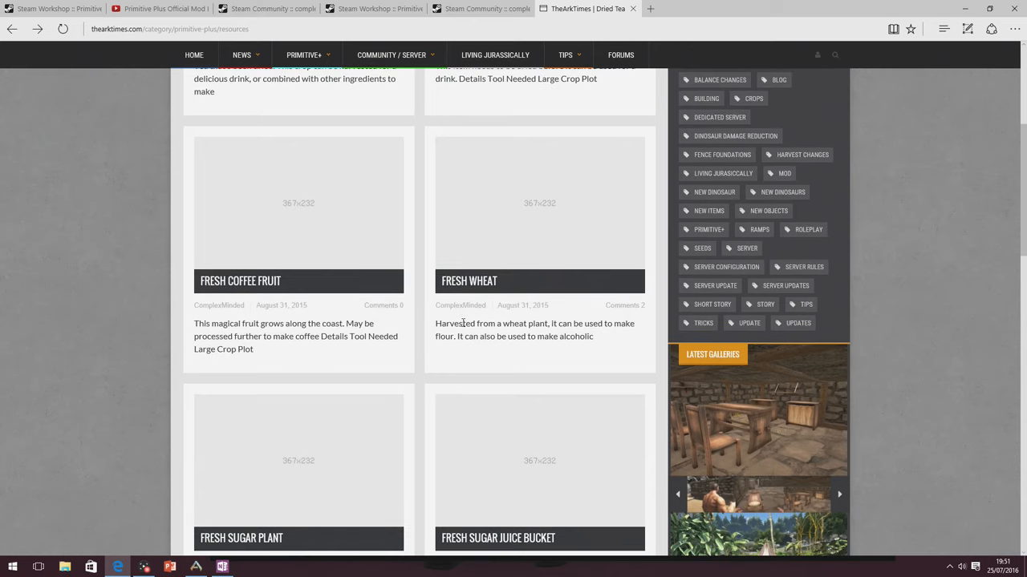
mouse_move(416, 256)
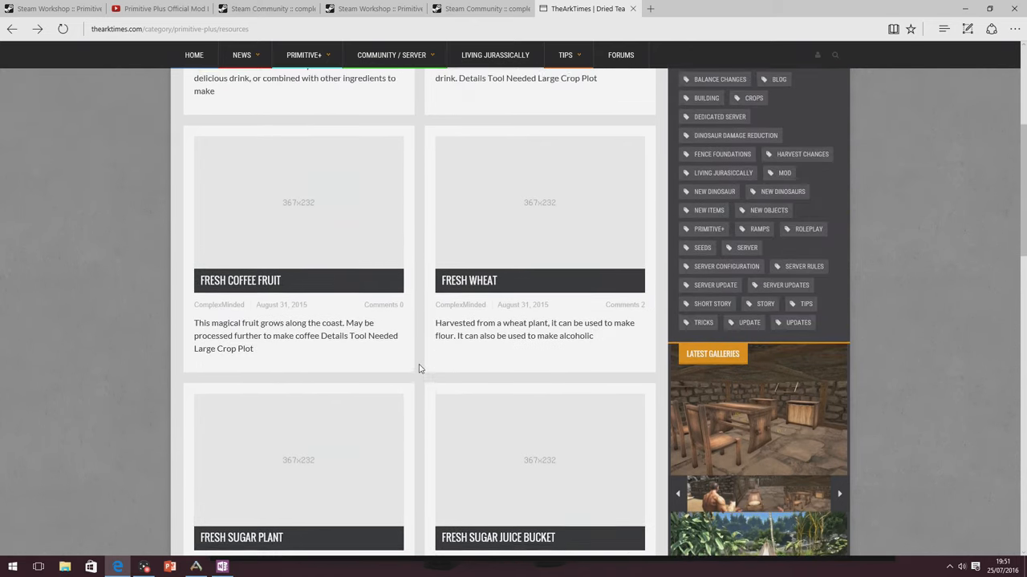
scroll(up, 3)
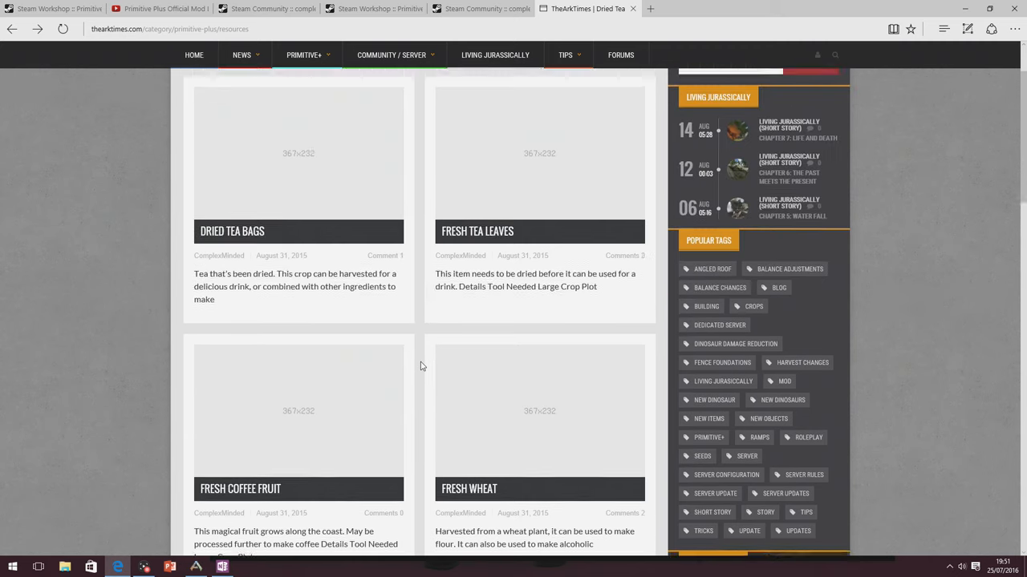
click(37, 29)
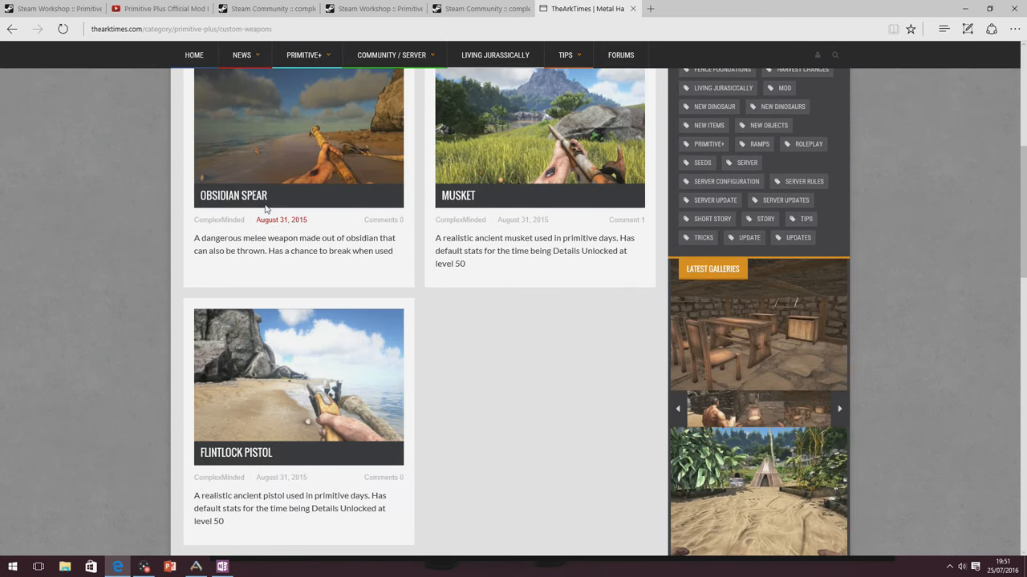
mouse_move(279, 202)
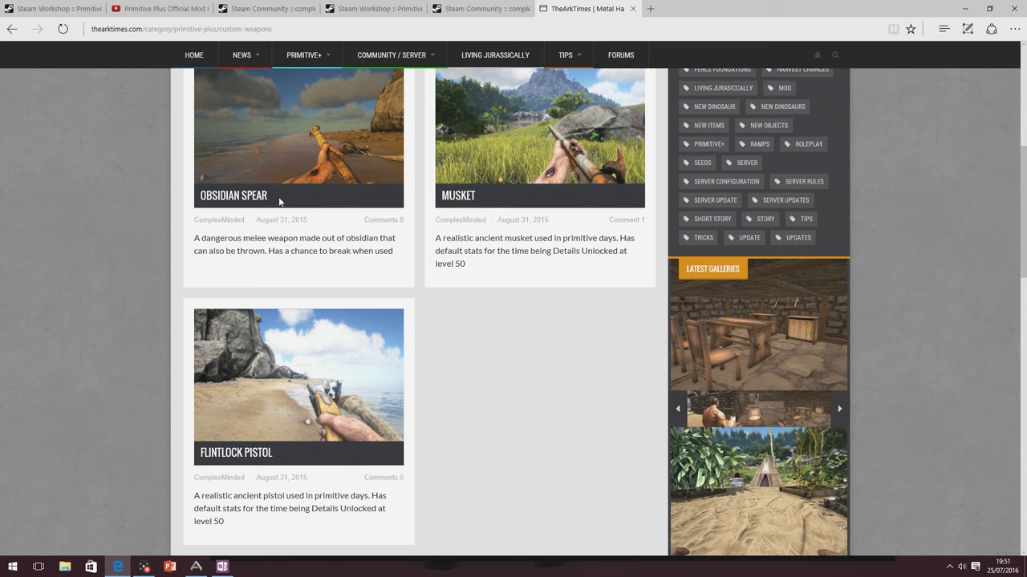
mouse_move(390, 209)
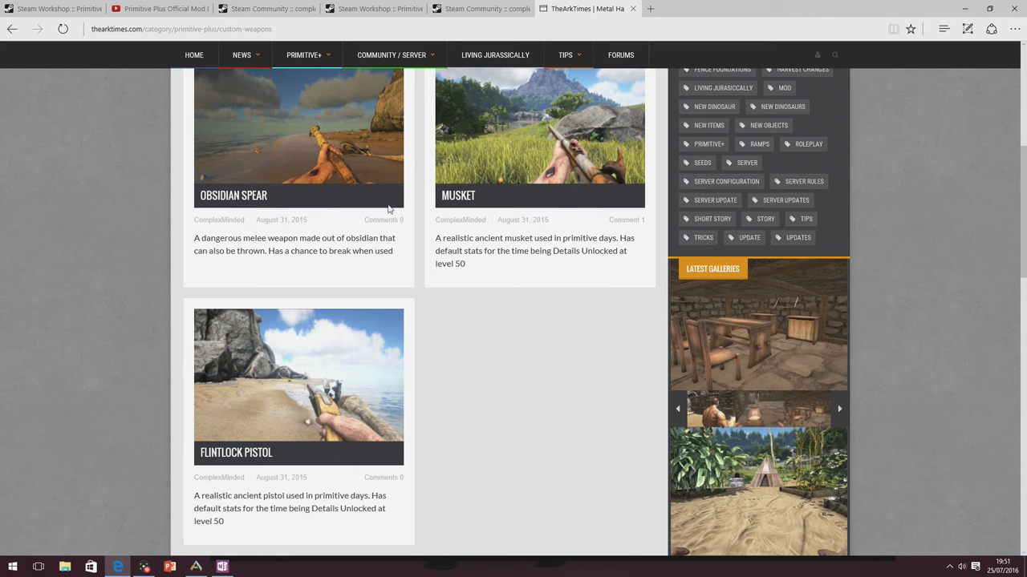
mouse_move(287, 218)
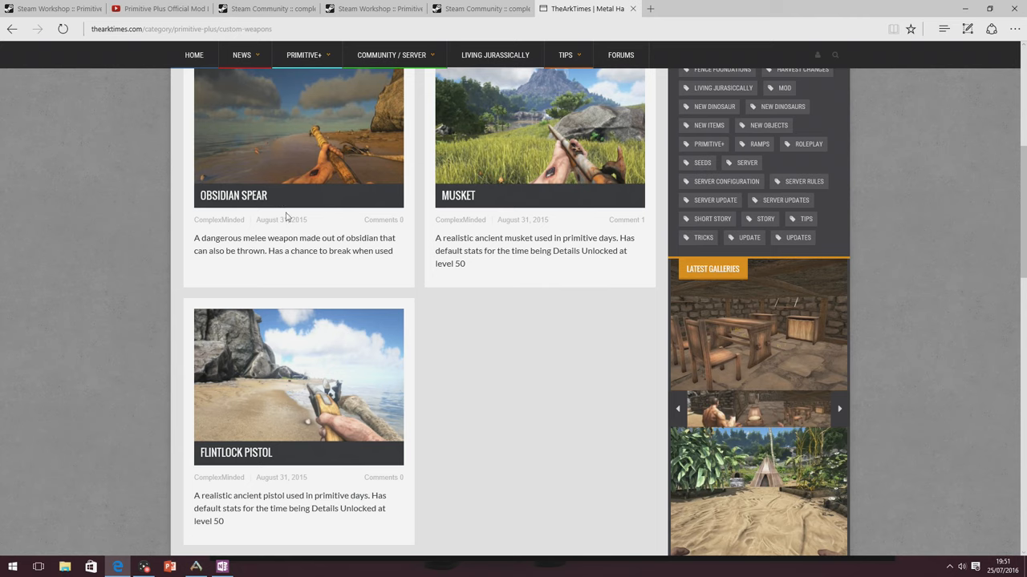
mouse_move(423, 183)
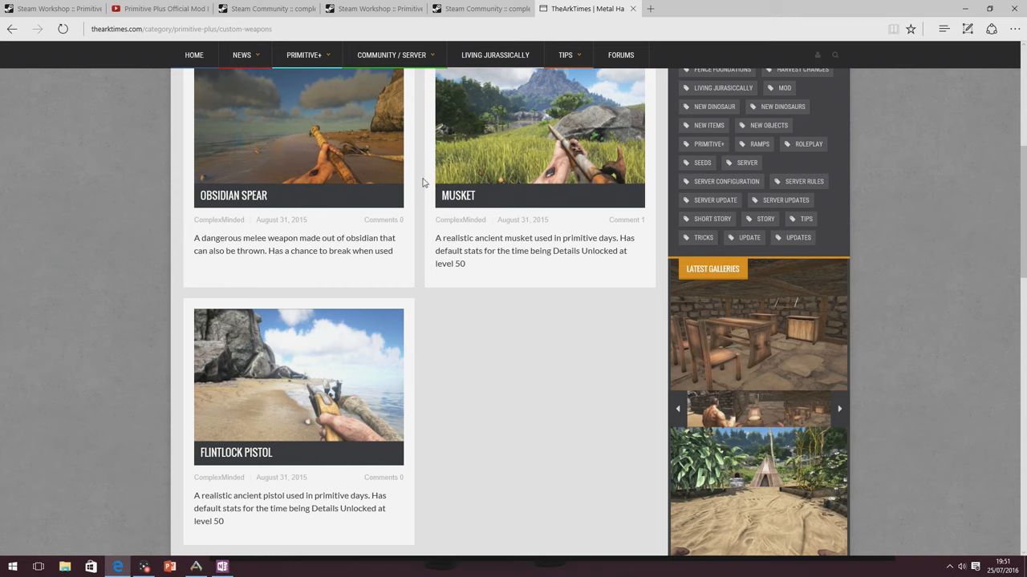
mouse_move(253, 196)
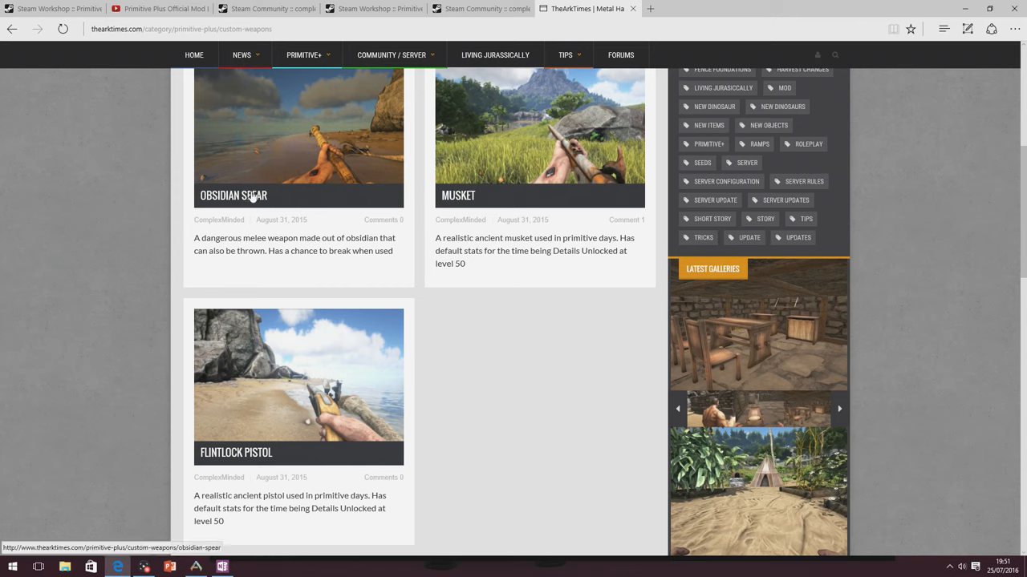
mouse_move(363, 199)
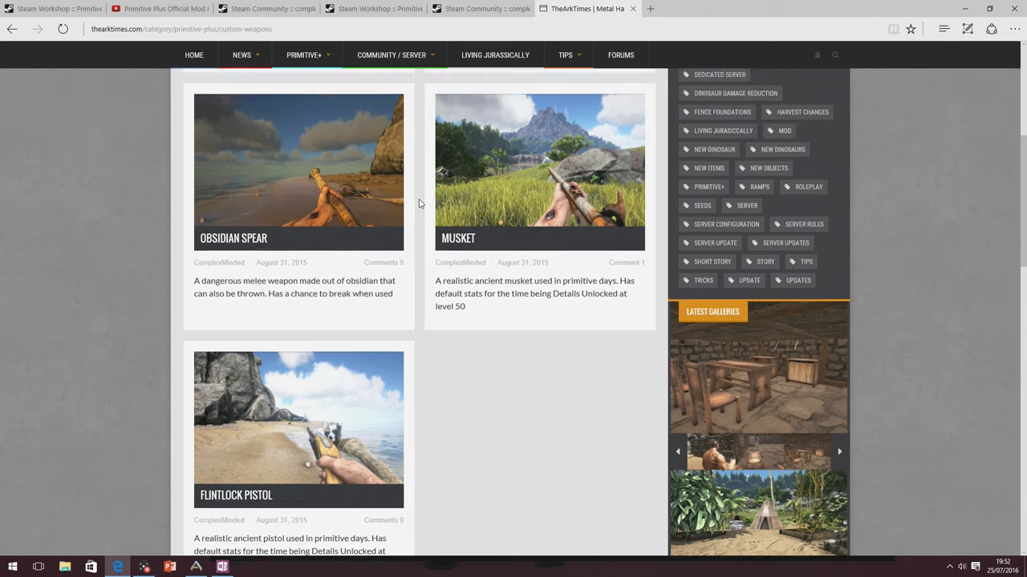
scroll(up, 3)
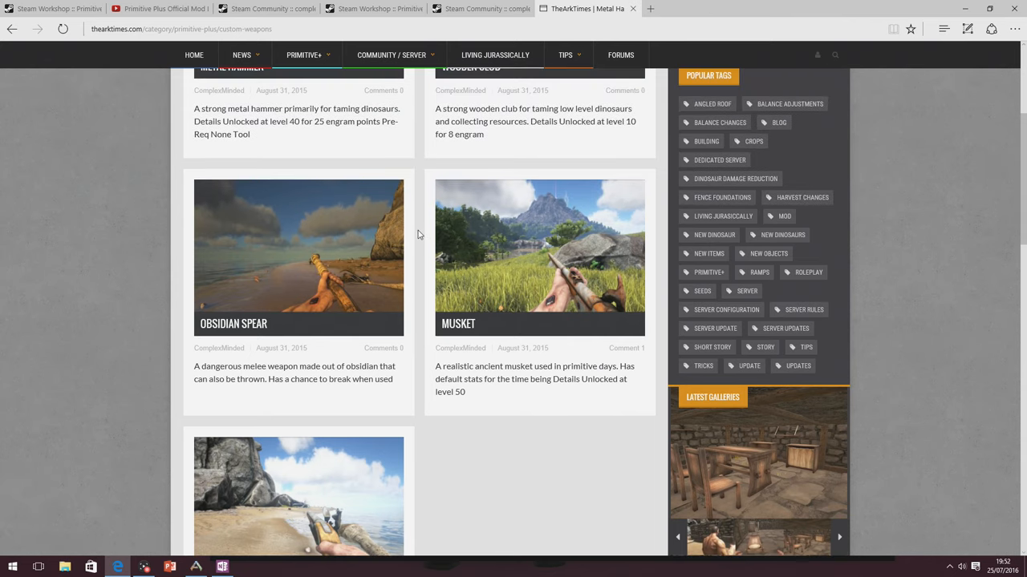
scroll(down, 3)
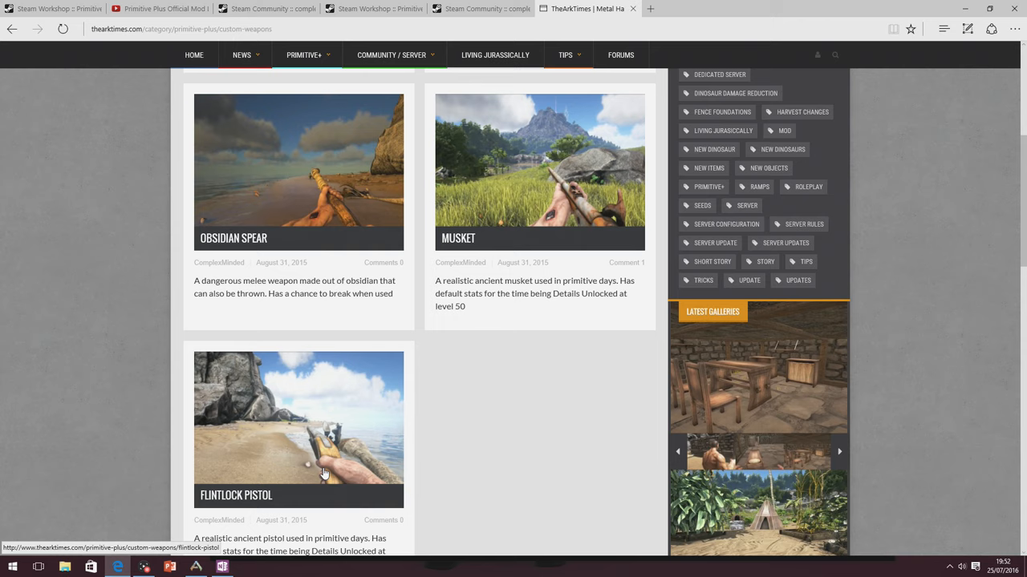
mouse_move(521, 222)
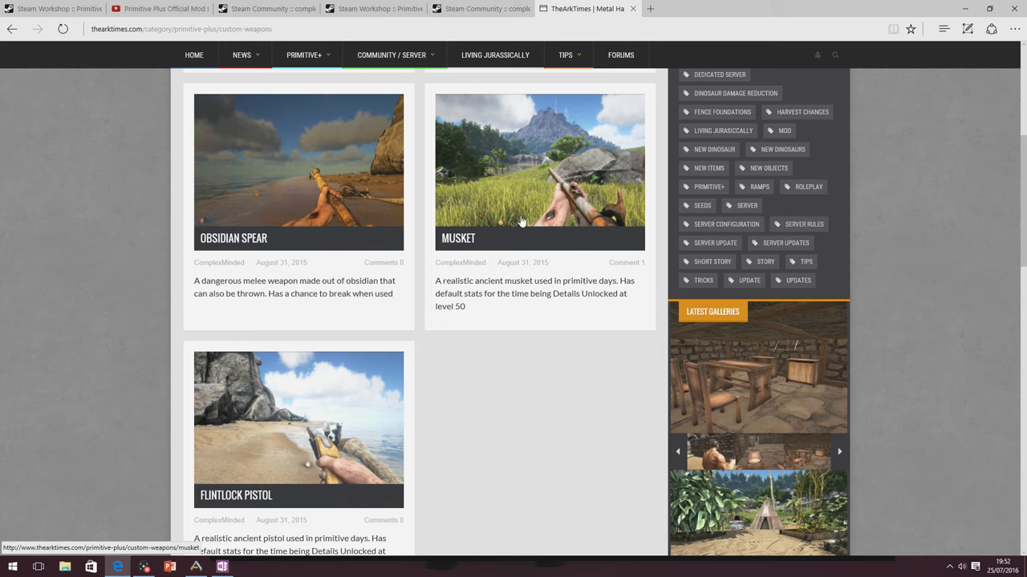
mouse_move(408, 328)
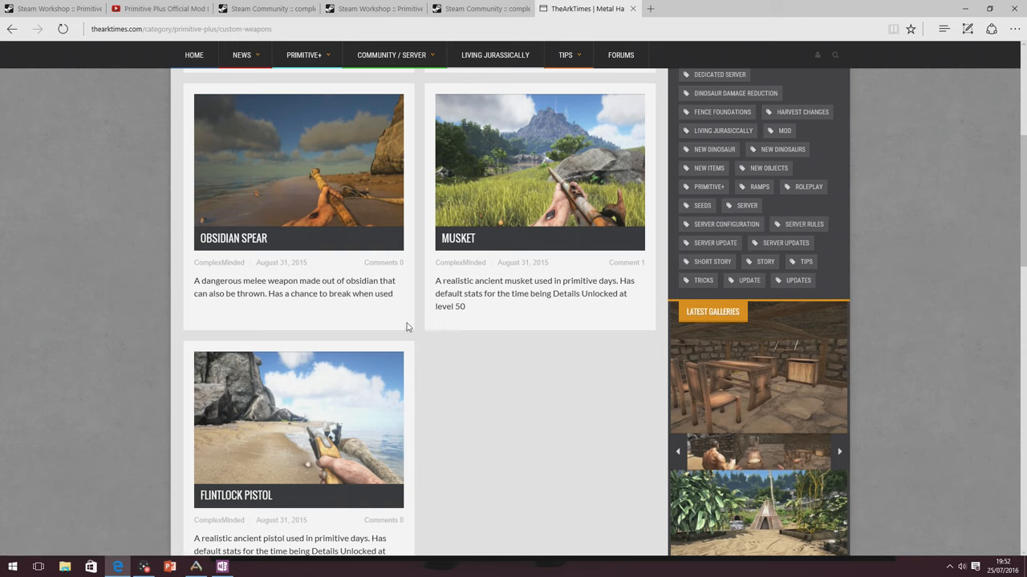
scroll(up, 3)
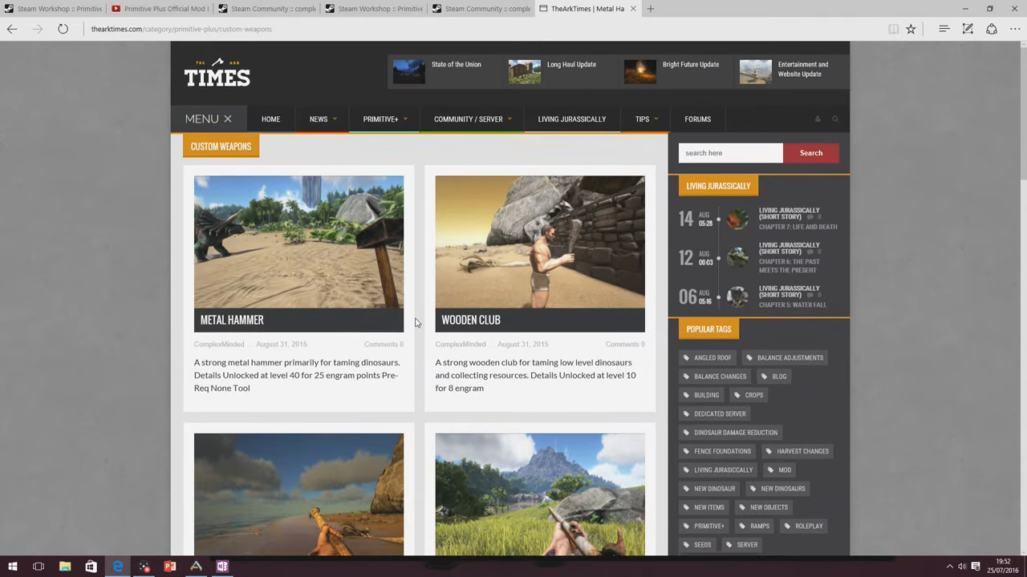
scroll(down, 3)
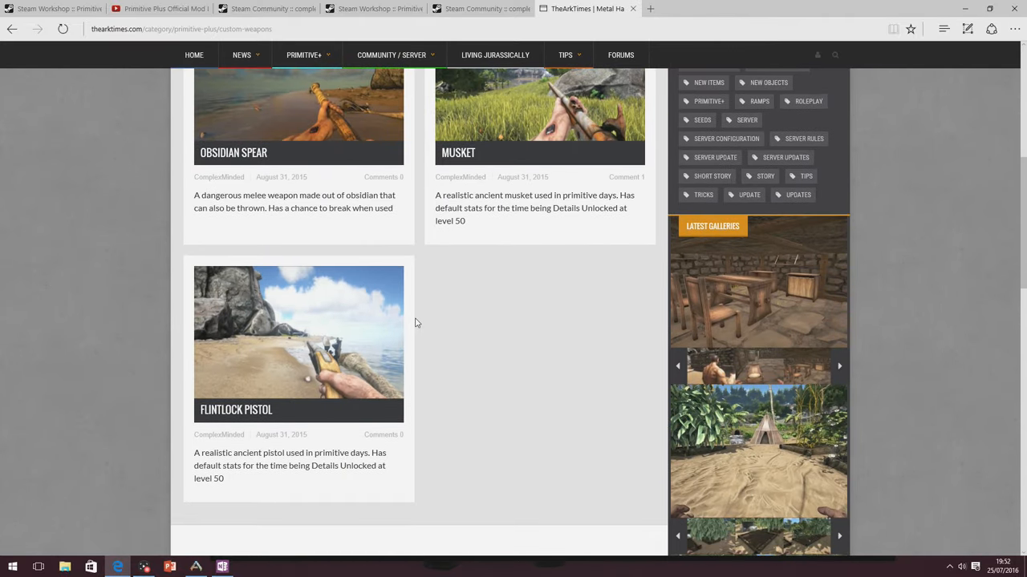
scroll(up, 3)
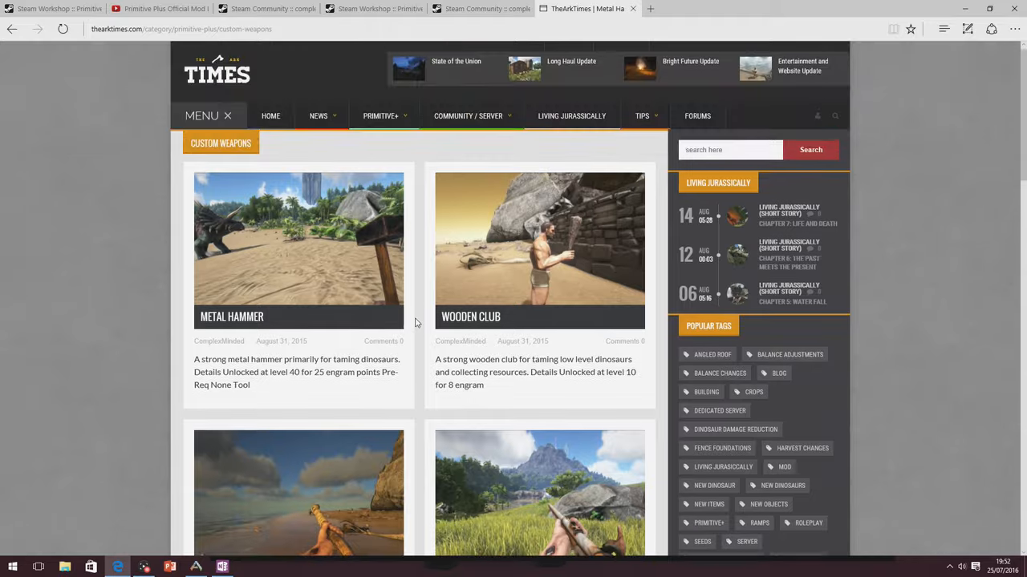